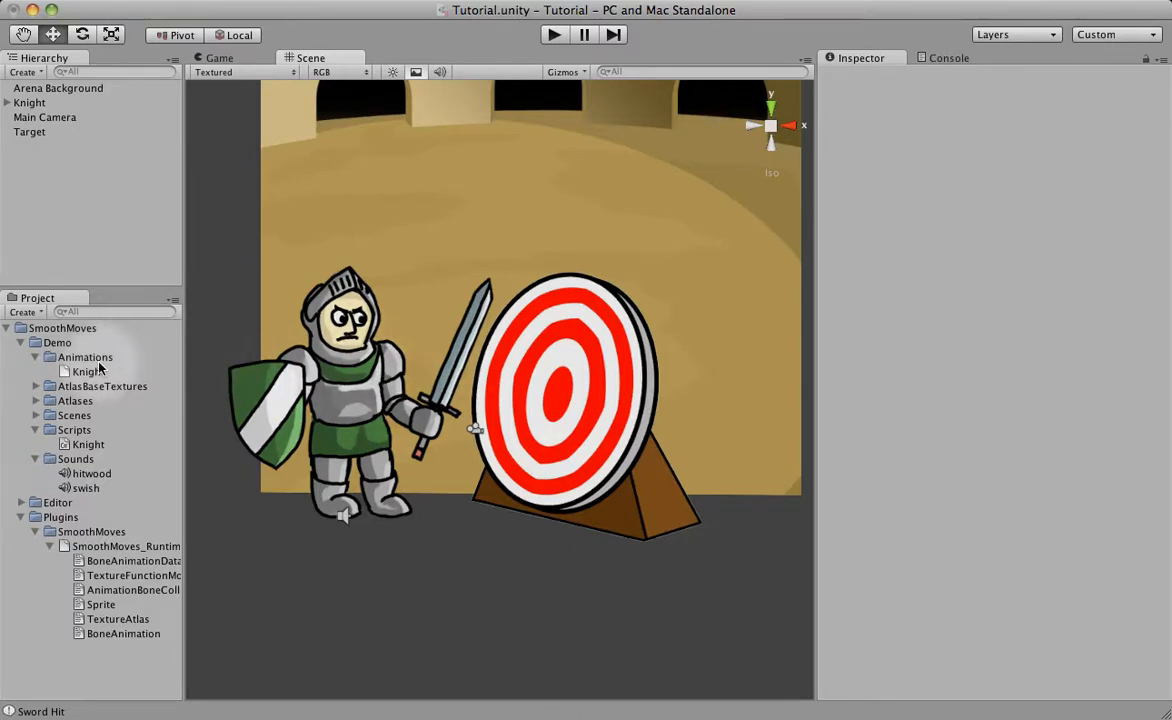
Load the Knight animation into the SmoothMoves Animation Editor and show its Stand clip
{"action": "left_click", "coordinate": [88, 370]}
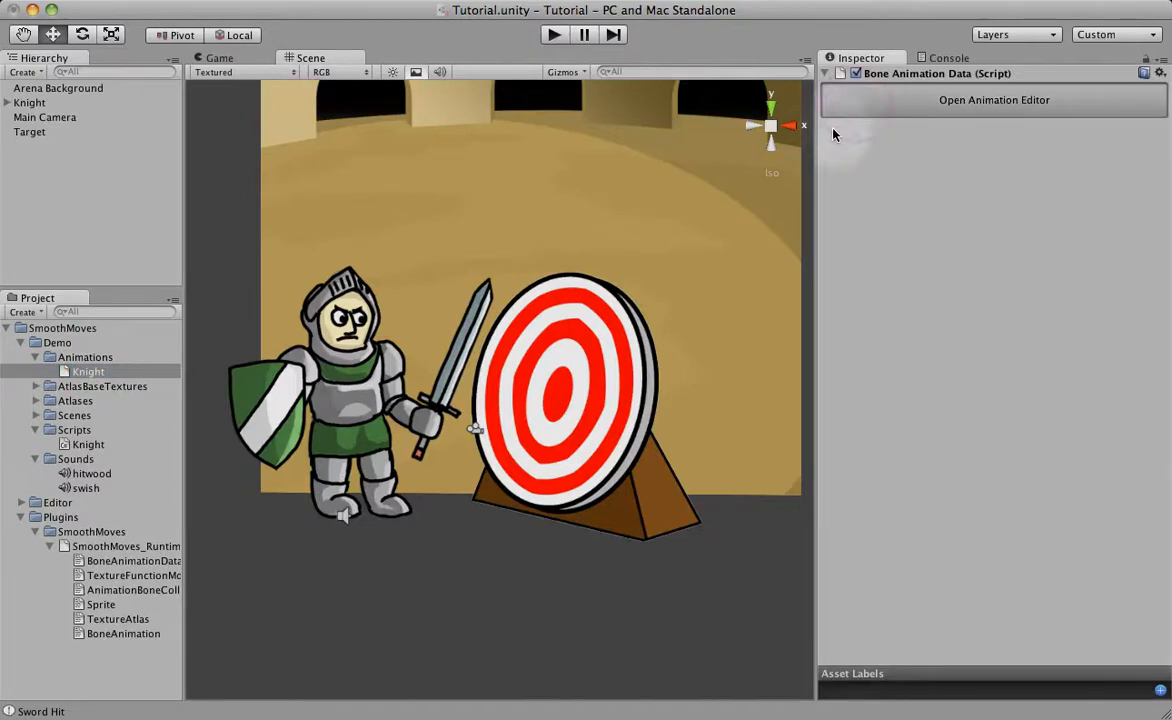
{"action": "left_click", "coordinate": [992, 100]}
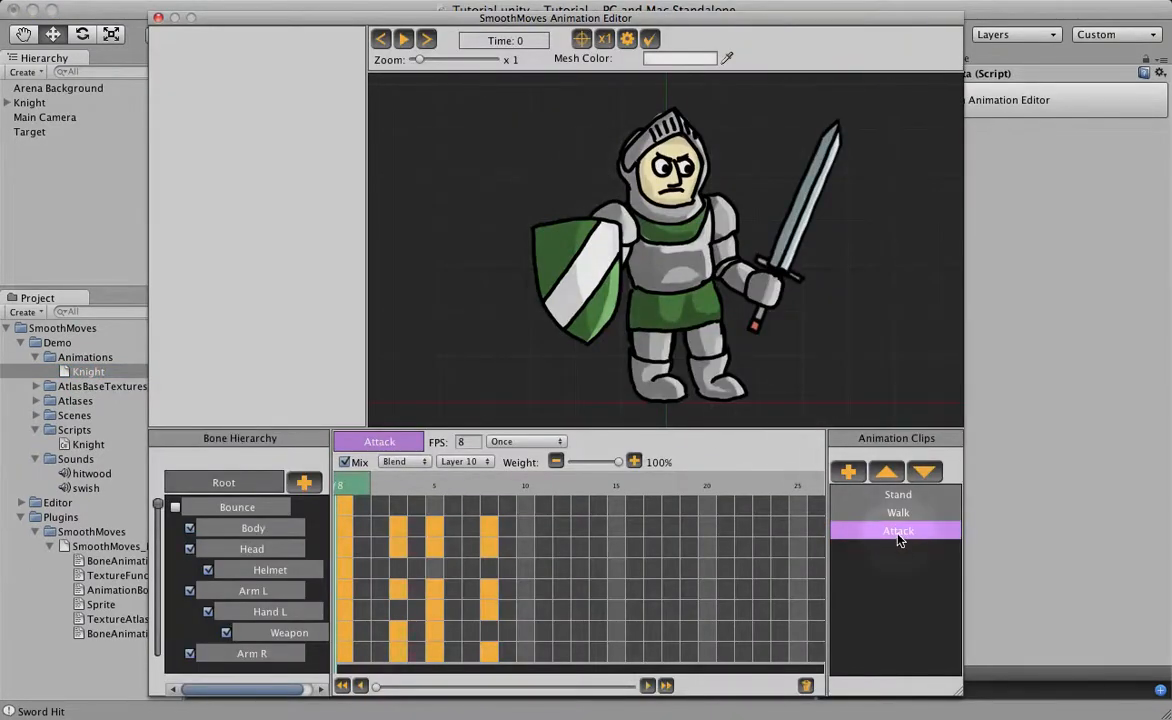
{"action": "left_click", "coordinate": [896, 494]}
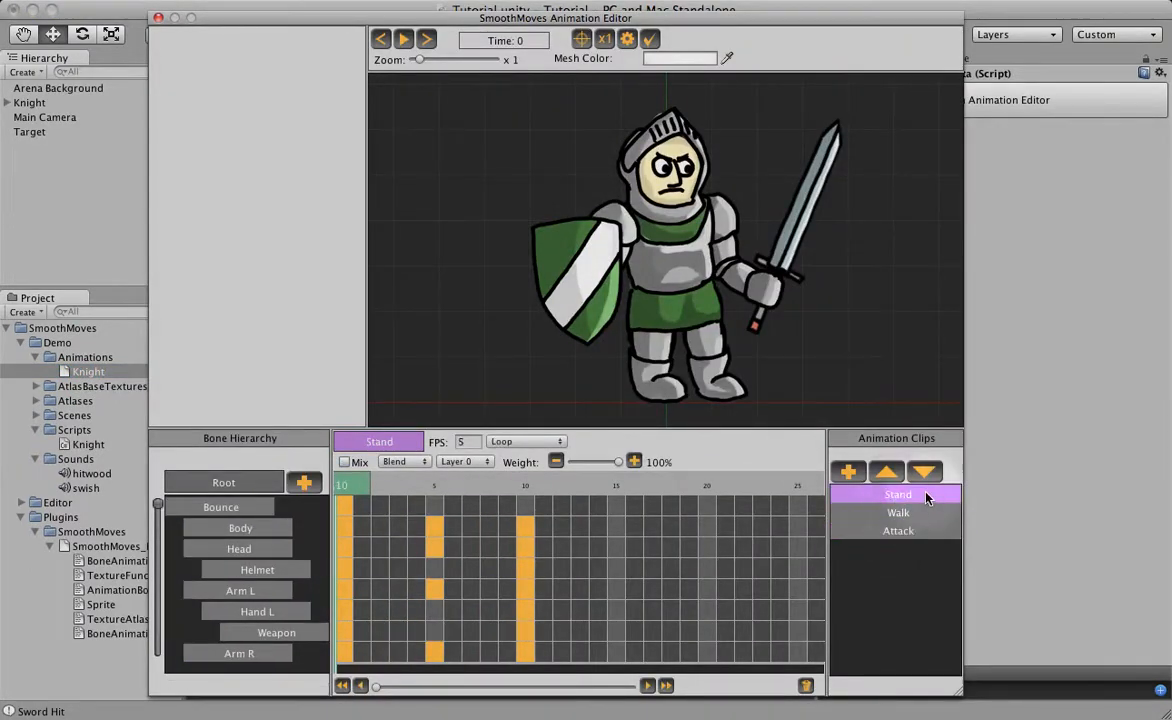
Add a new empty clip to the Knight animation and rename it 'Blink'
{"action": "right_click", "coordinate": [896, 494]}
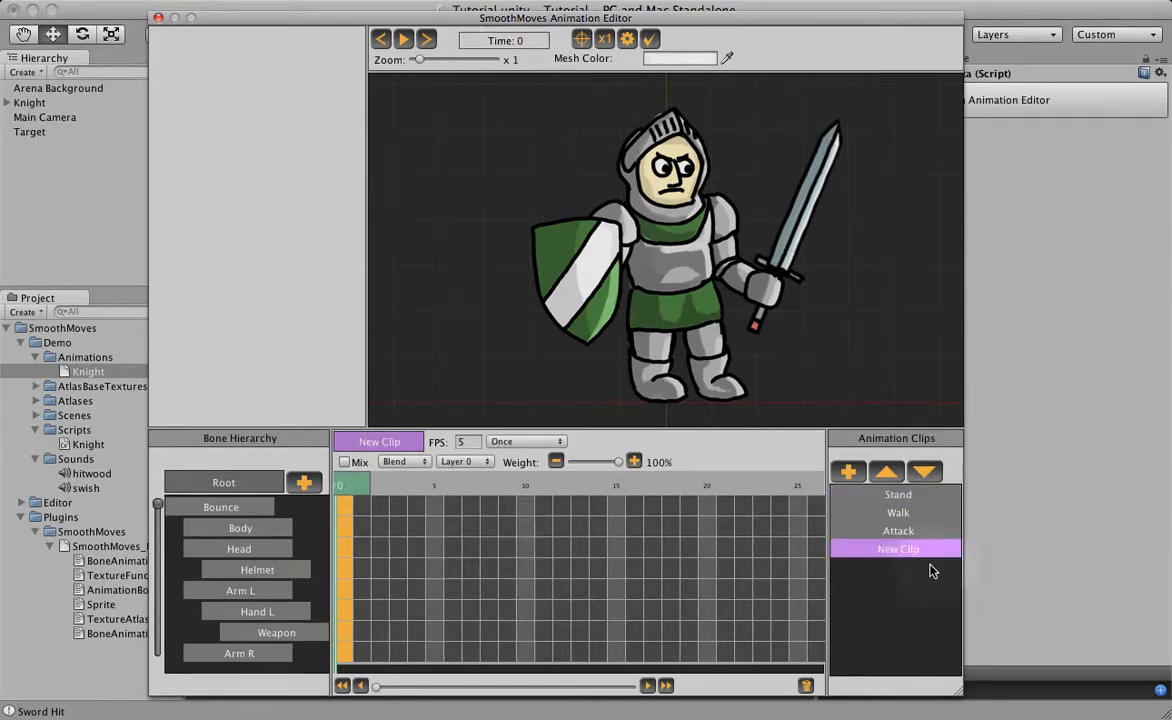
{"action": "right_click", "coordinate": [896, 548]}
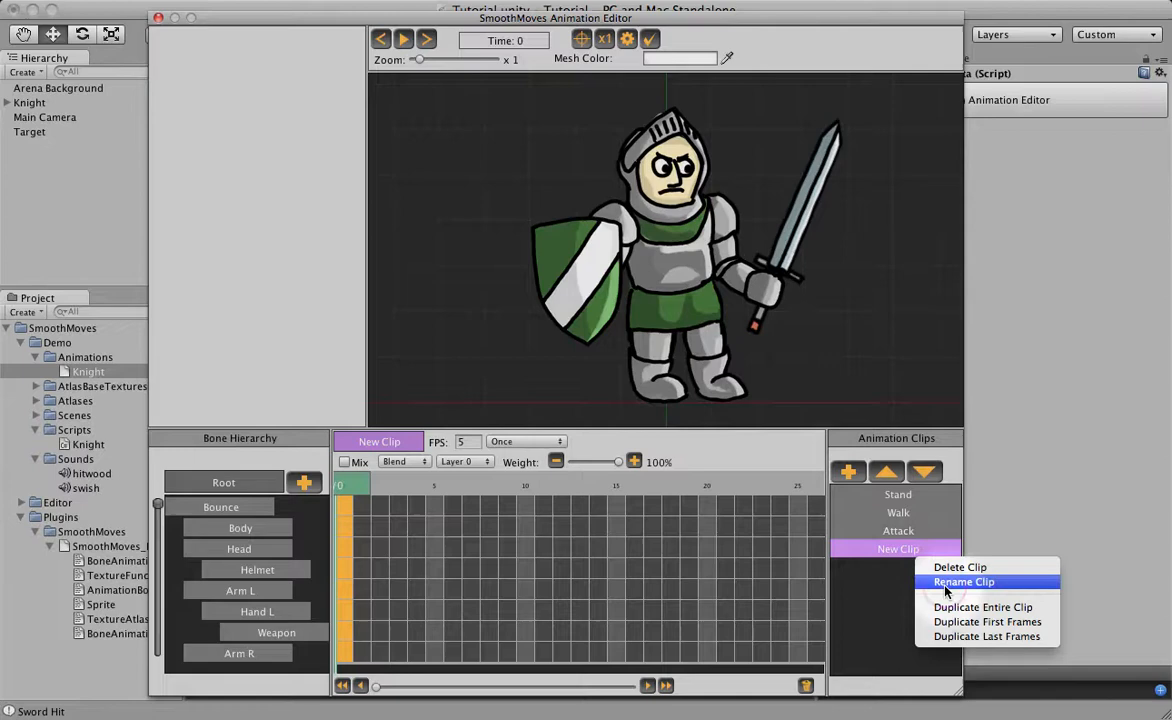
{"action": "left_click", "coordinate": [964, 580]}
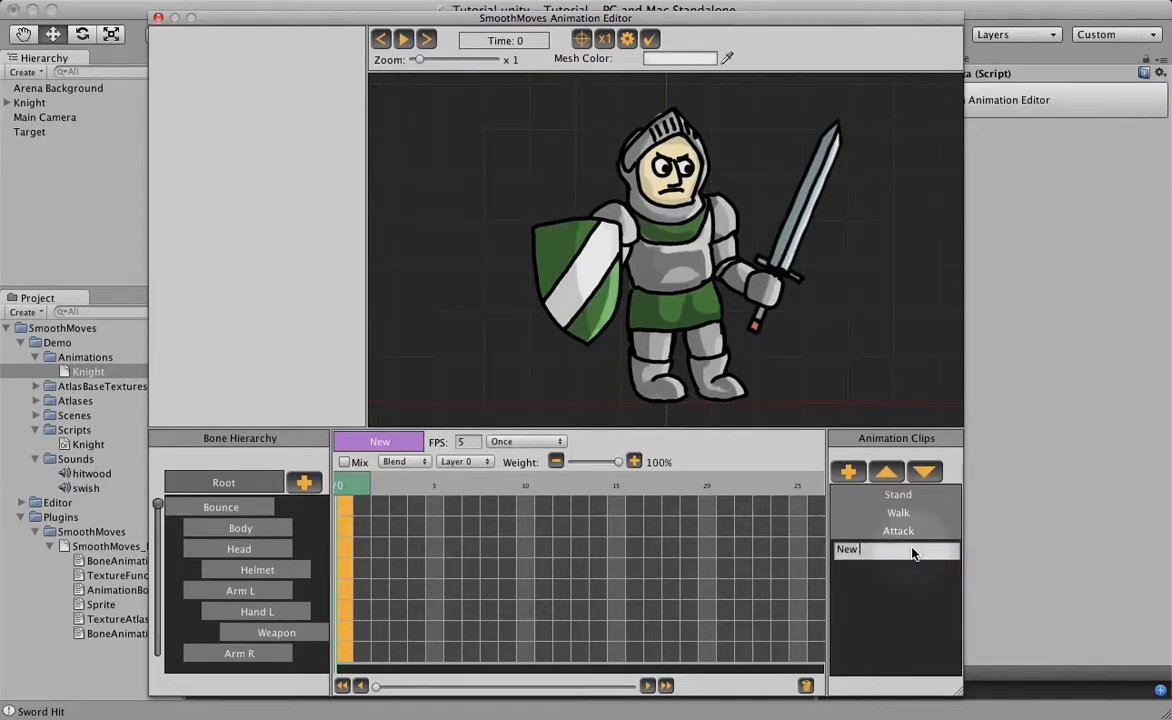
{"action": "type", "text": "Blink"}
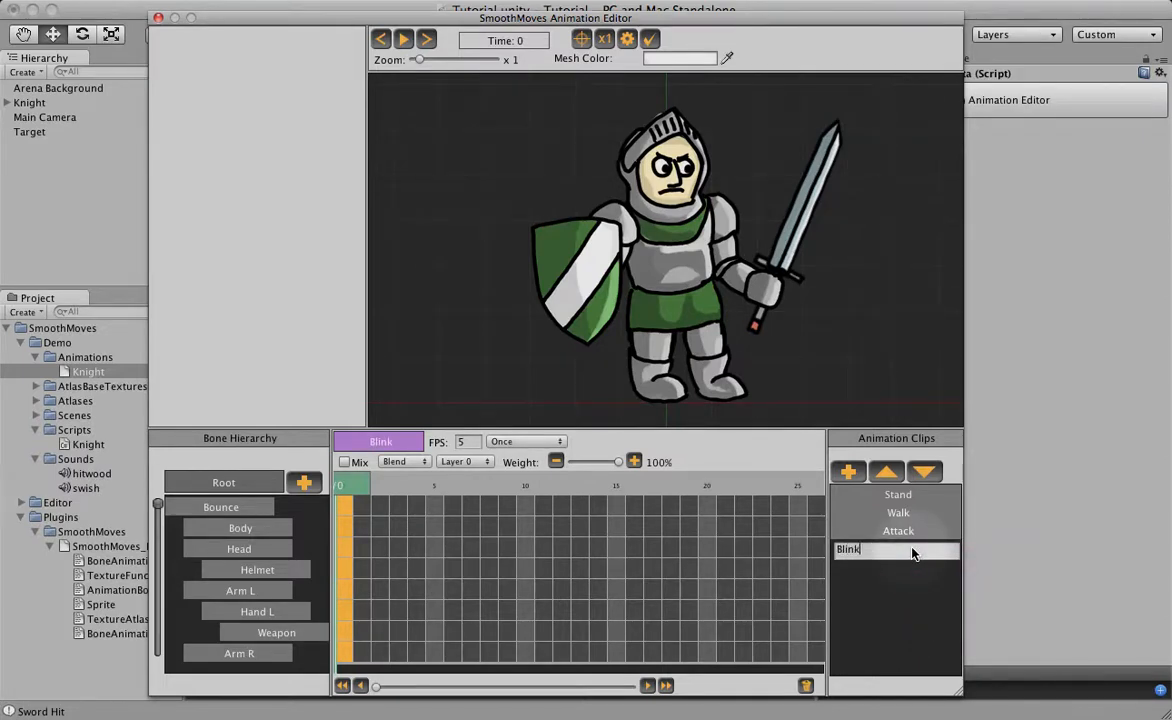
{"action": "left_click", "coordinate": [896, 548]}
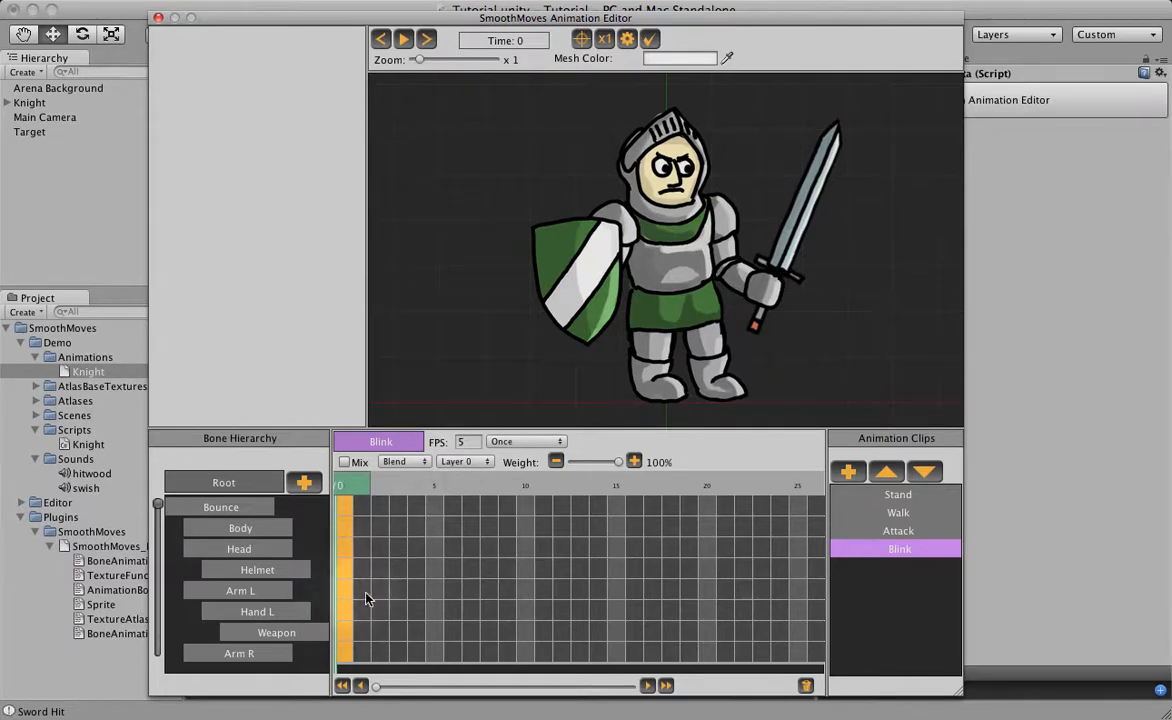
{"action": "mouse_move", "coordinate": [336, 592]}
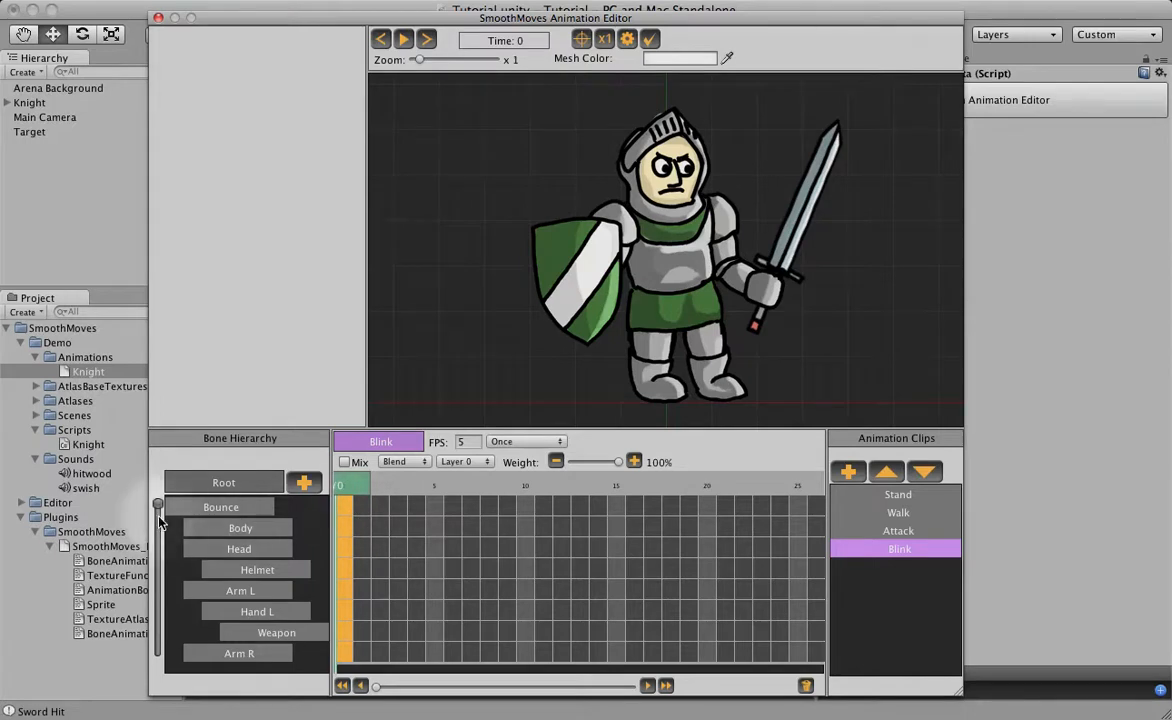
Key the Head bone at frame 1 of Blink with the alternate face texture
{"action": "left_click", "coordinate": [240, 548]}
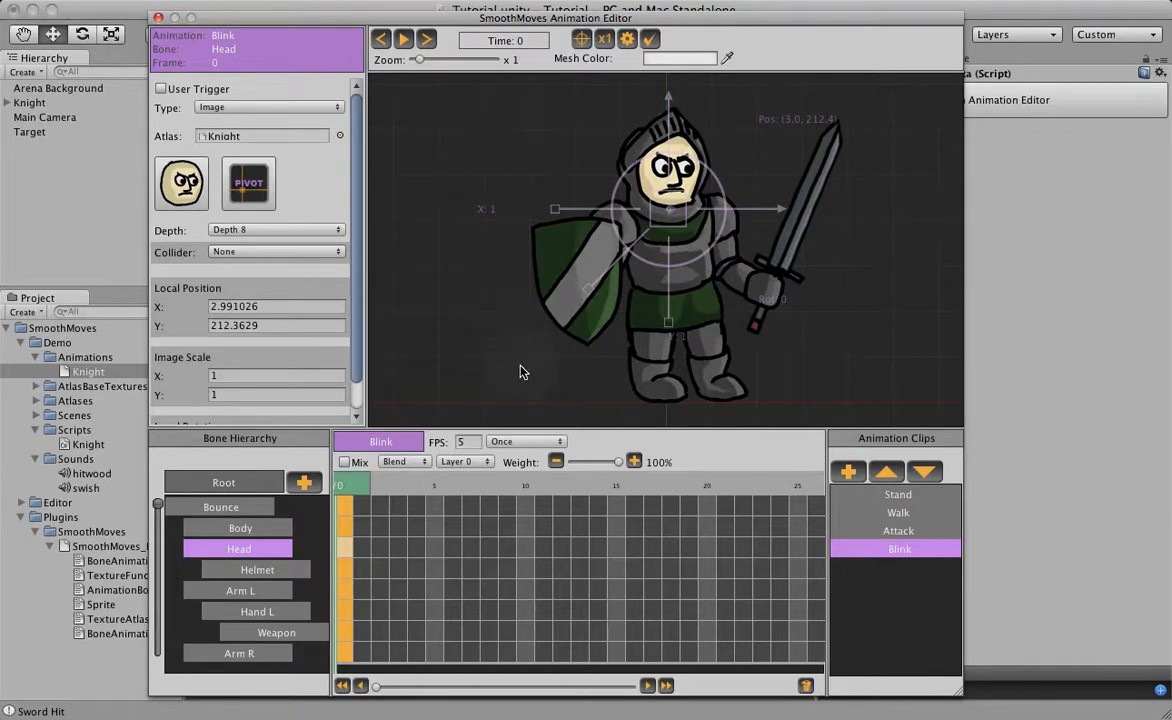
{"action": "mouse_move", "coordinate": [344, 306]}
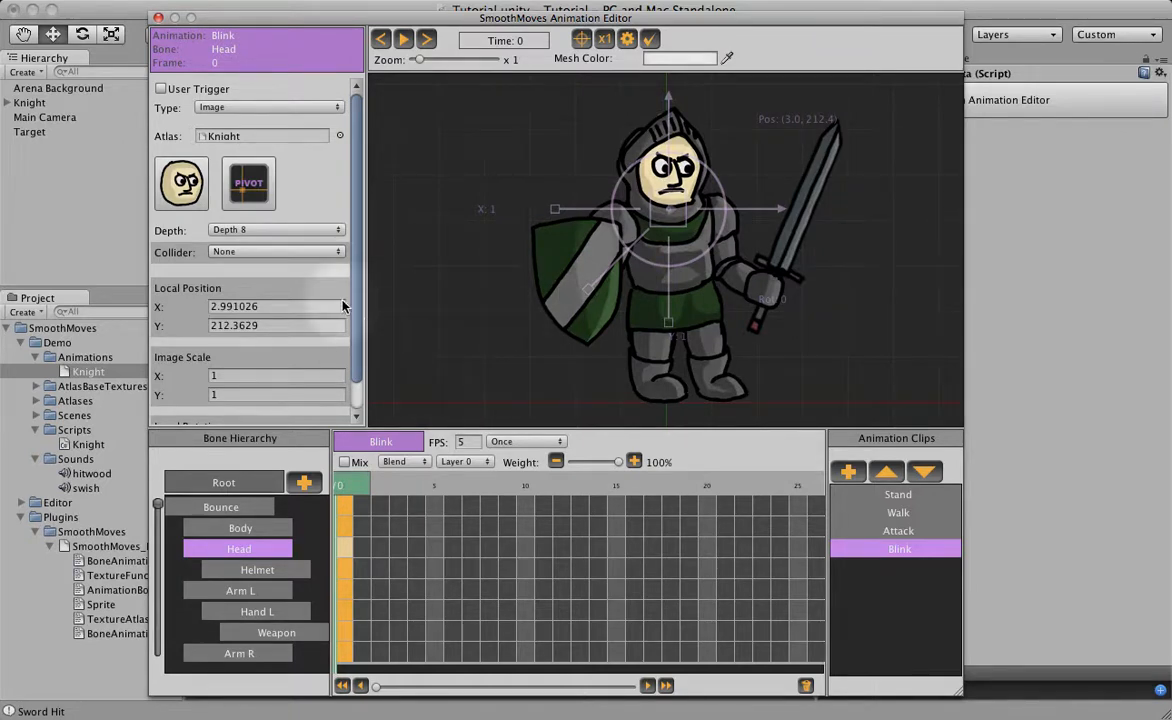
{"action": "left_click", "coordinate": [180, 184]}
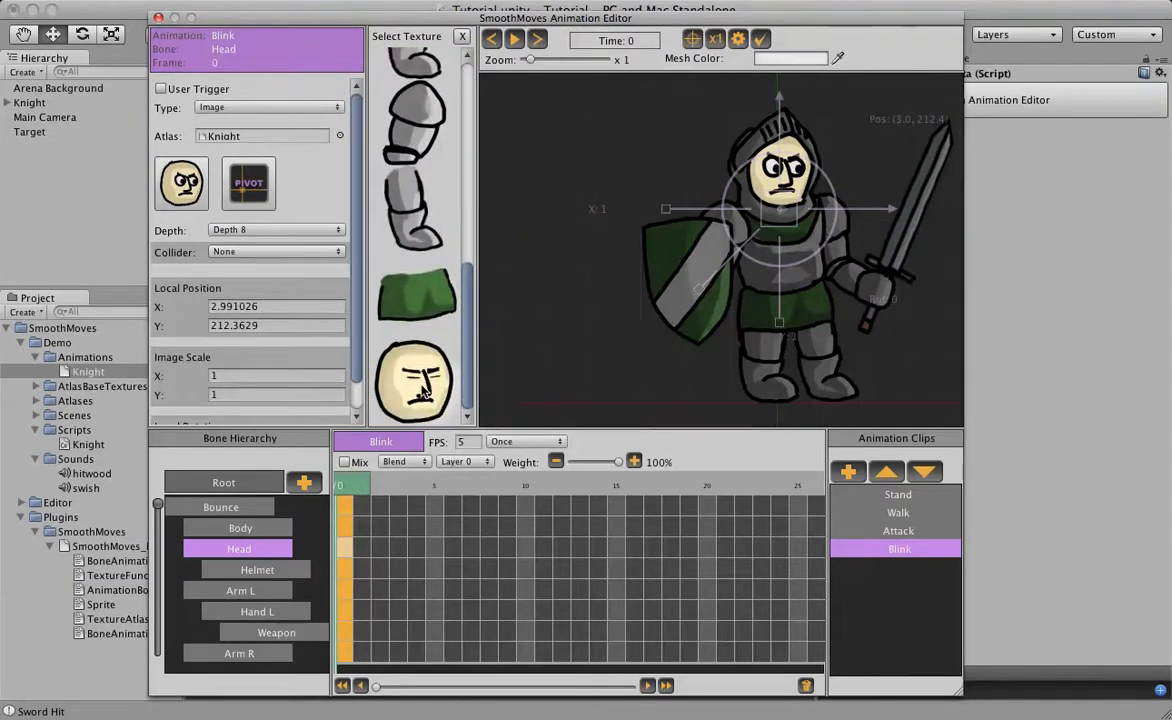
{"action": "left_click", "coordinate": [414, 384]}
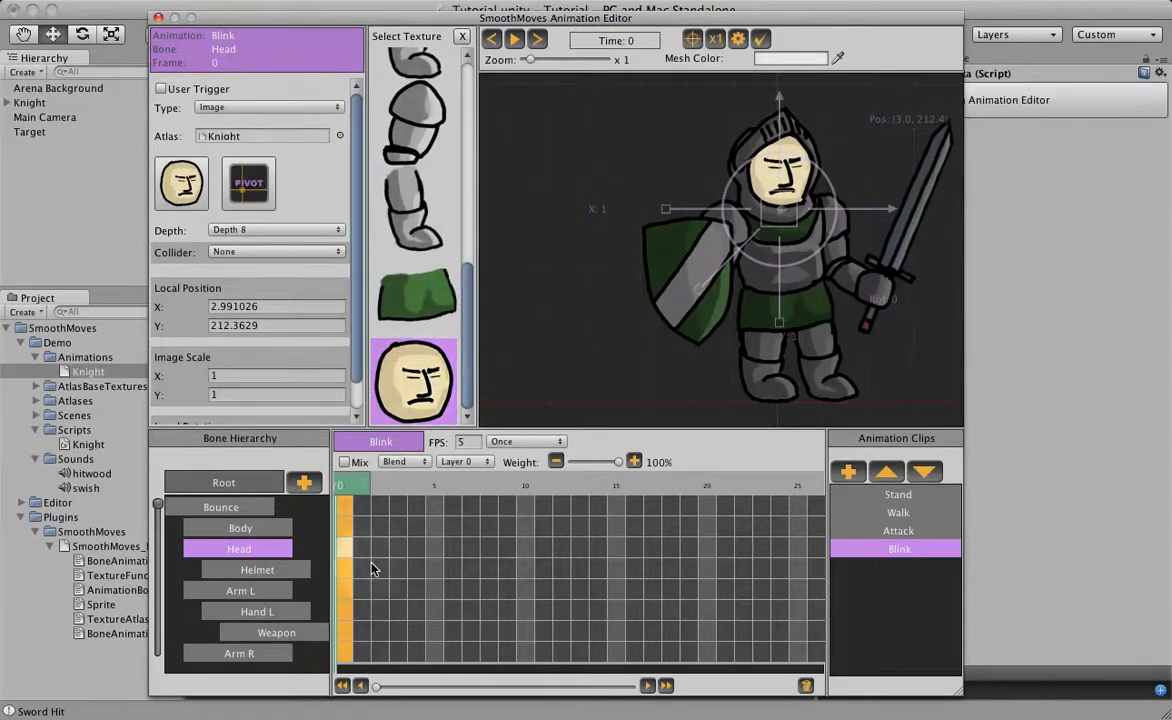
{"action": "right_click", "coordinate": [358, 548]}
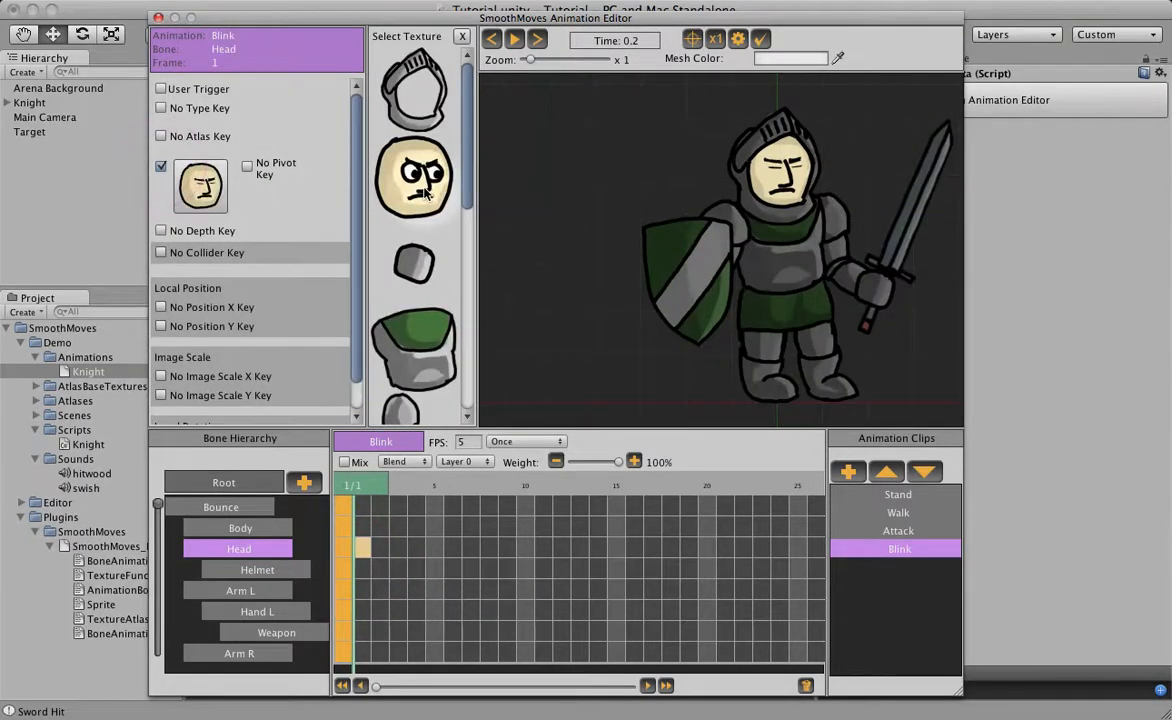
{"action": "left_click", "coordinate": [414, 176]}
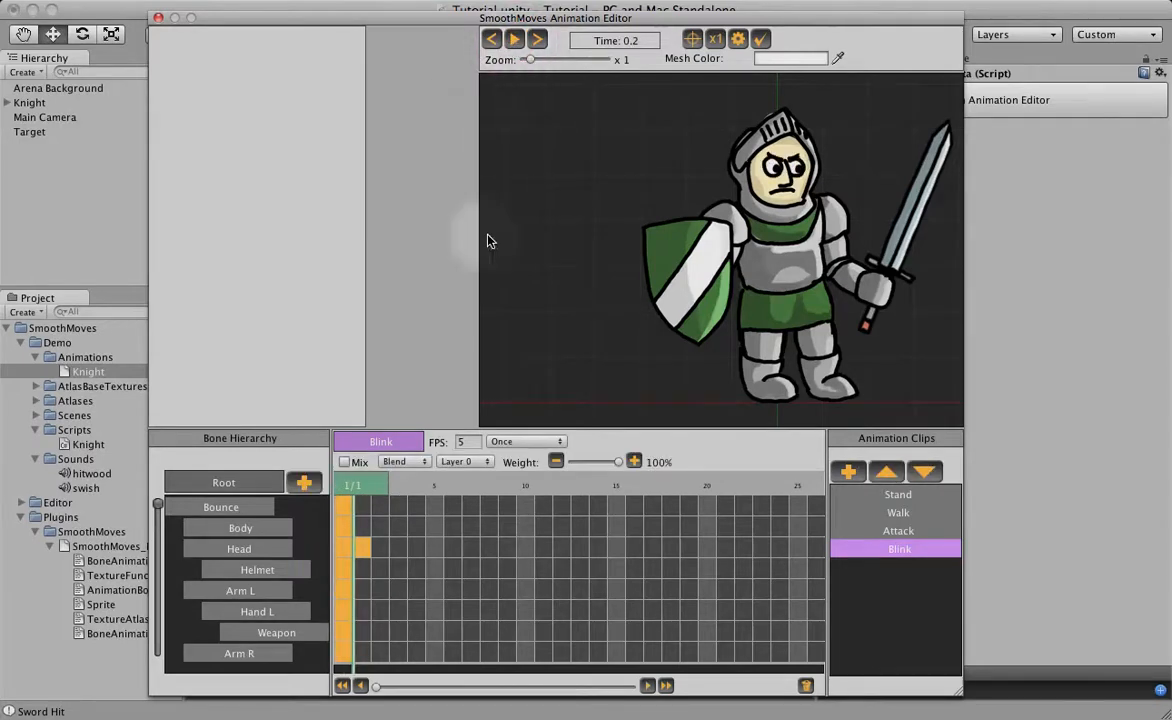
Set Blink to 10 FPS with Mix enabled and the Head bone included in the mix
{"action": "left_click", "coordinate": [464, 442]}
{"action": "type", "text": "10"}
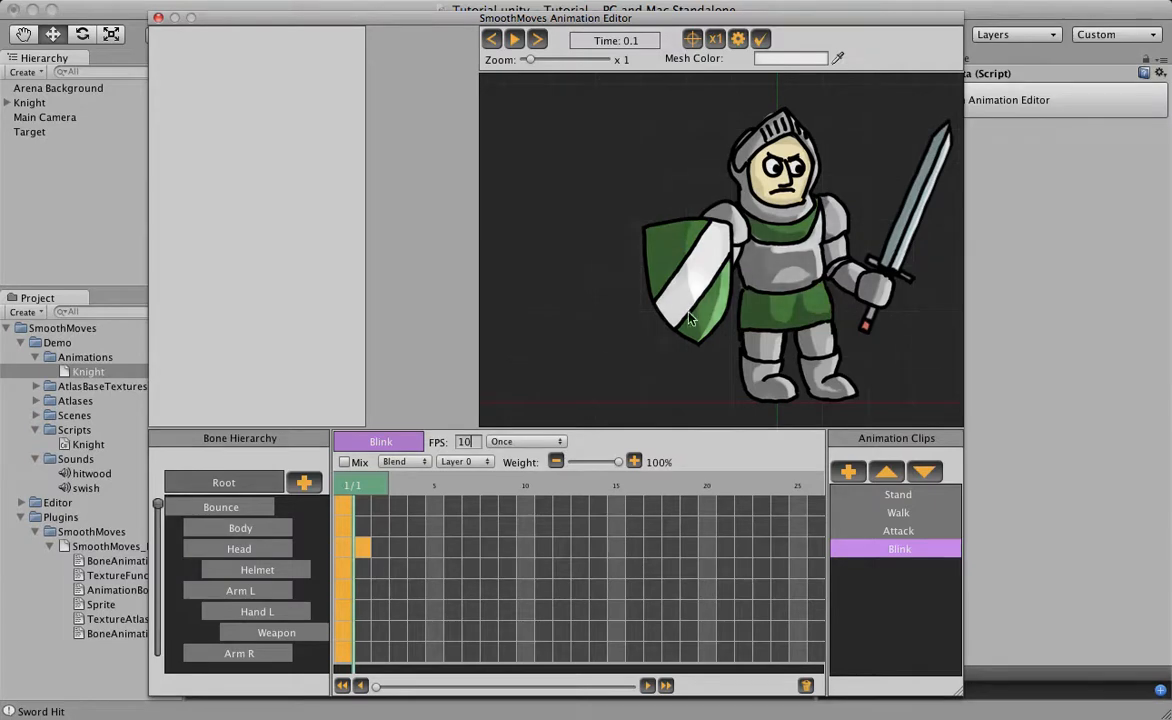
{"action": "left_click", "coordinate": [344, 462]}
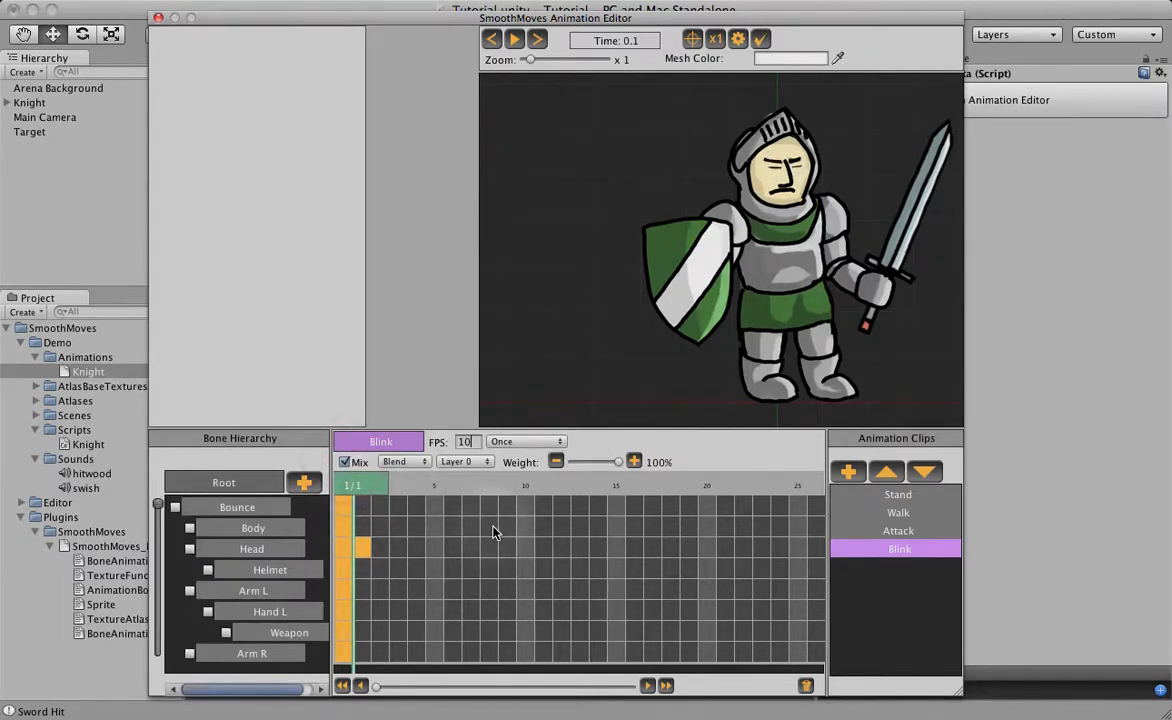
{"action": "left_click", "coordinate": [190, 548]}
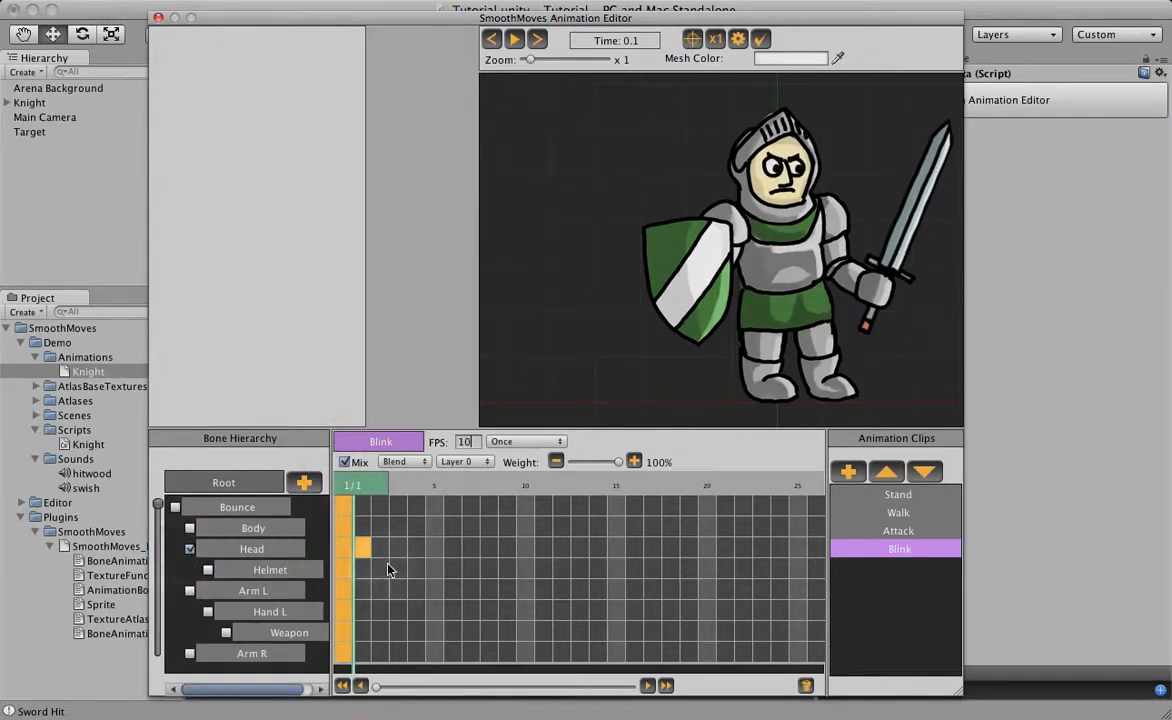
{"action": "left_click", "coordinate": [464, 460]}
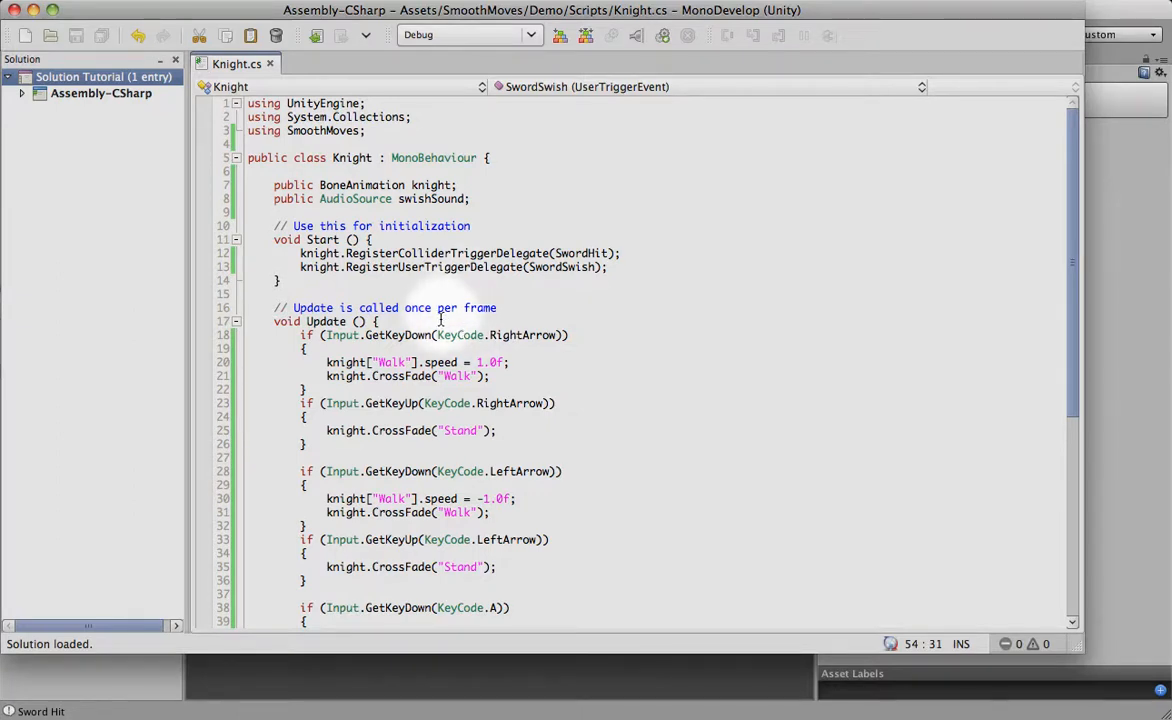
Declare public float fields minBlinkTime and maxBlinkTime in Knight.cs
{"action": "left_click", "coordinate": [476, 198]}
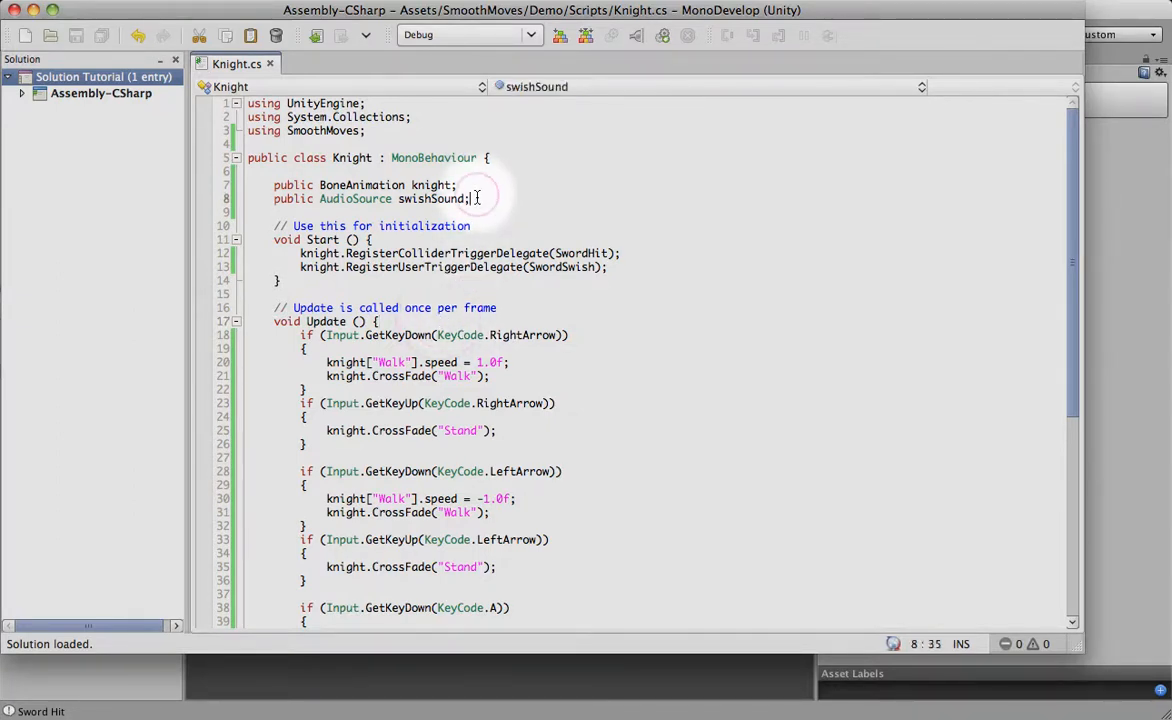
{"action": "type", "text": "public float"}
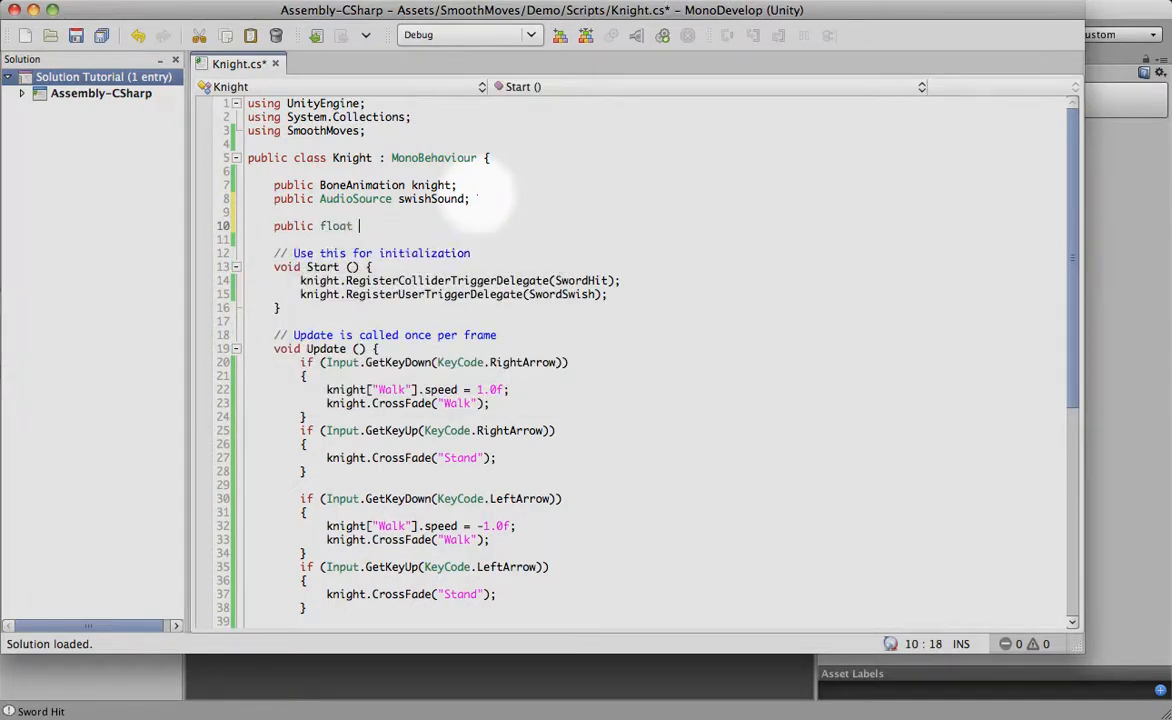
{"action": "type", "text": "minBlink"}
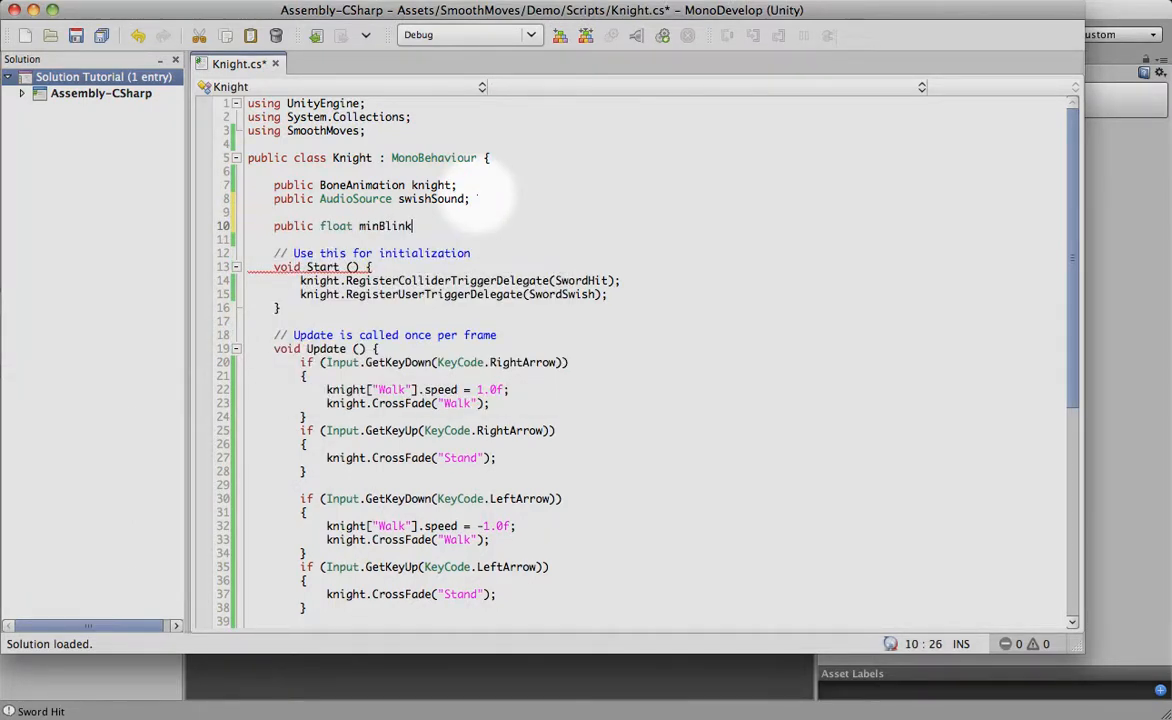
{"action": "type", "text": "Time;"}
{"action": "type", "text": "public float maxBl"}
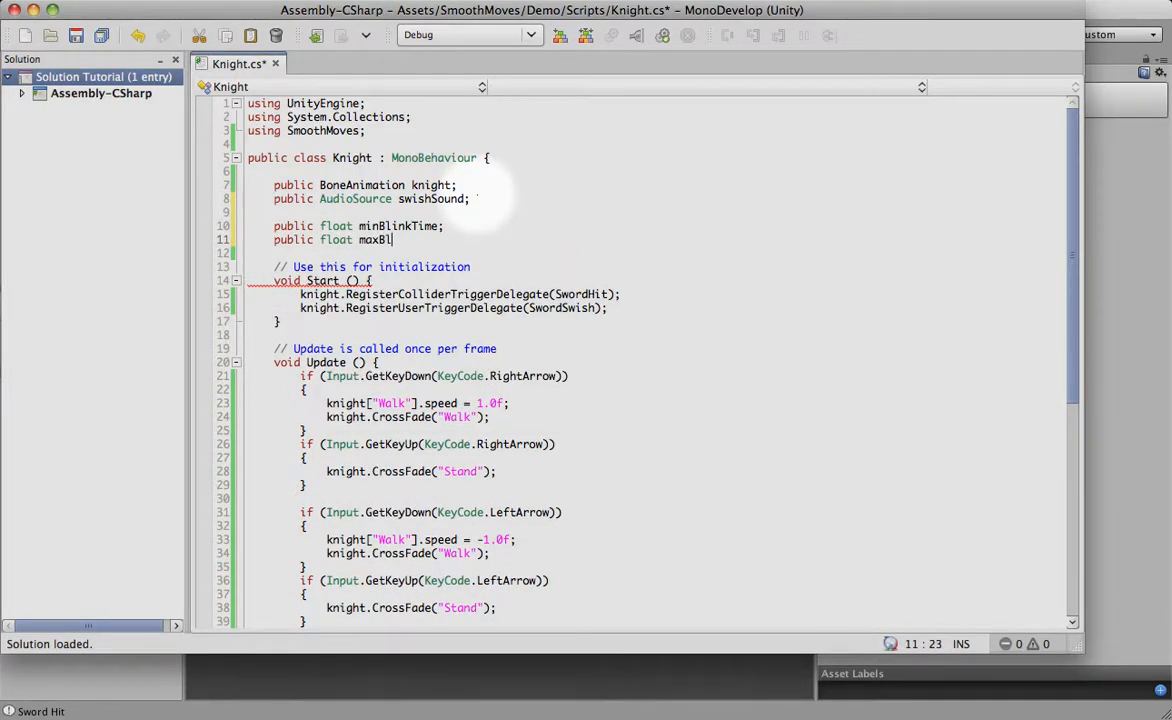
{"action": "type", "text": "inkTime;"}
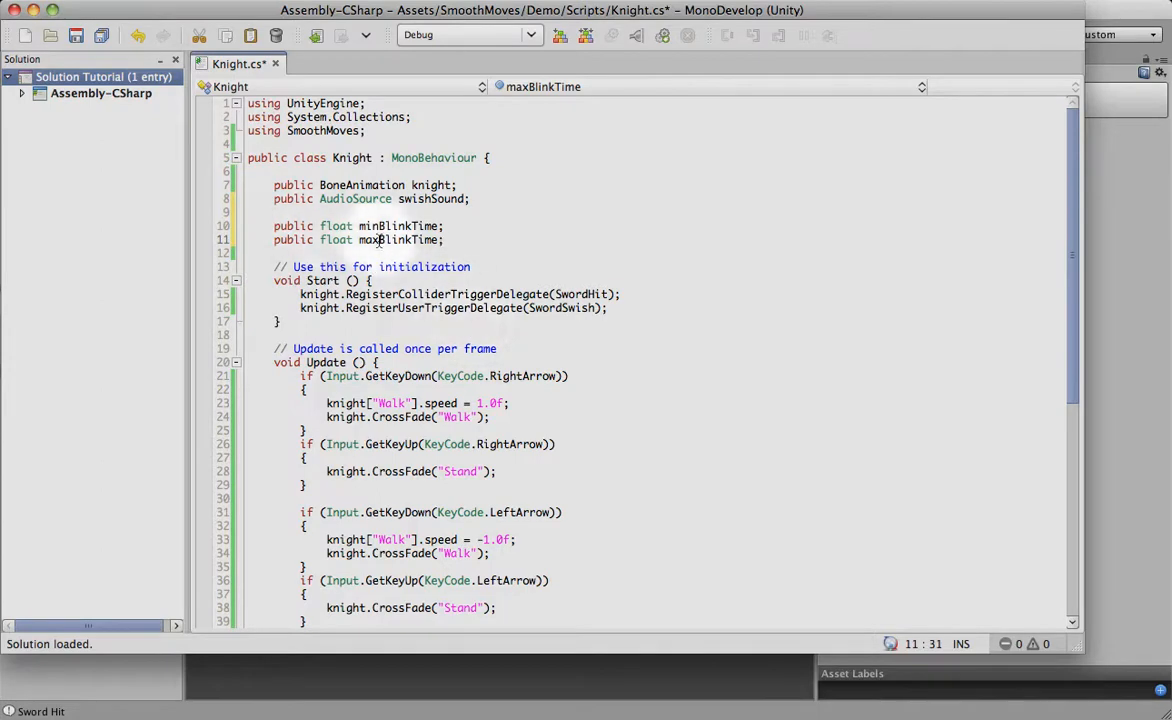
{"action": "left_click", "coordinate": [496, 348]}
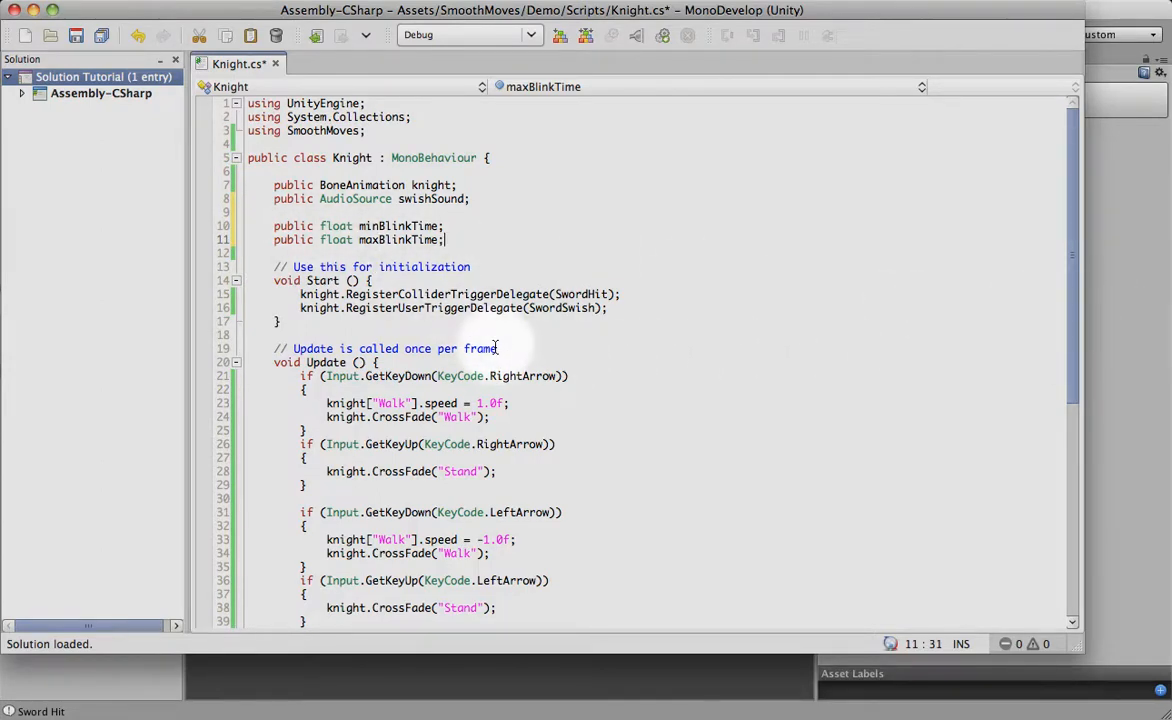
Declare private float _blinkTimeLeft and begin the 'if (_blinkTimeLeft' check in Update()
{"action": "scroll", "scroll_direction": "down", "scroll_amount": 3}
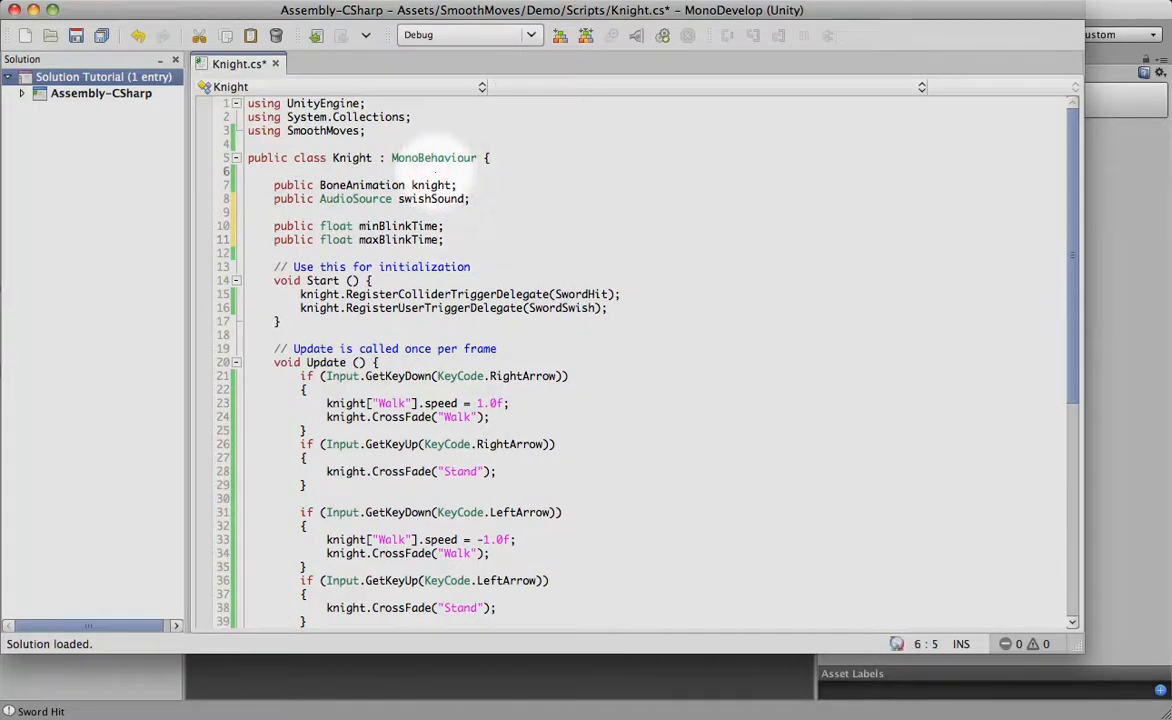
{"action": "type", "text": "private"}
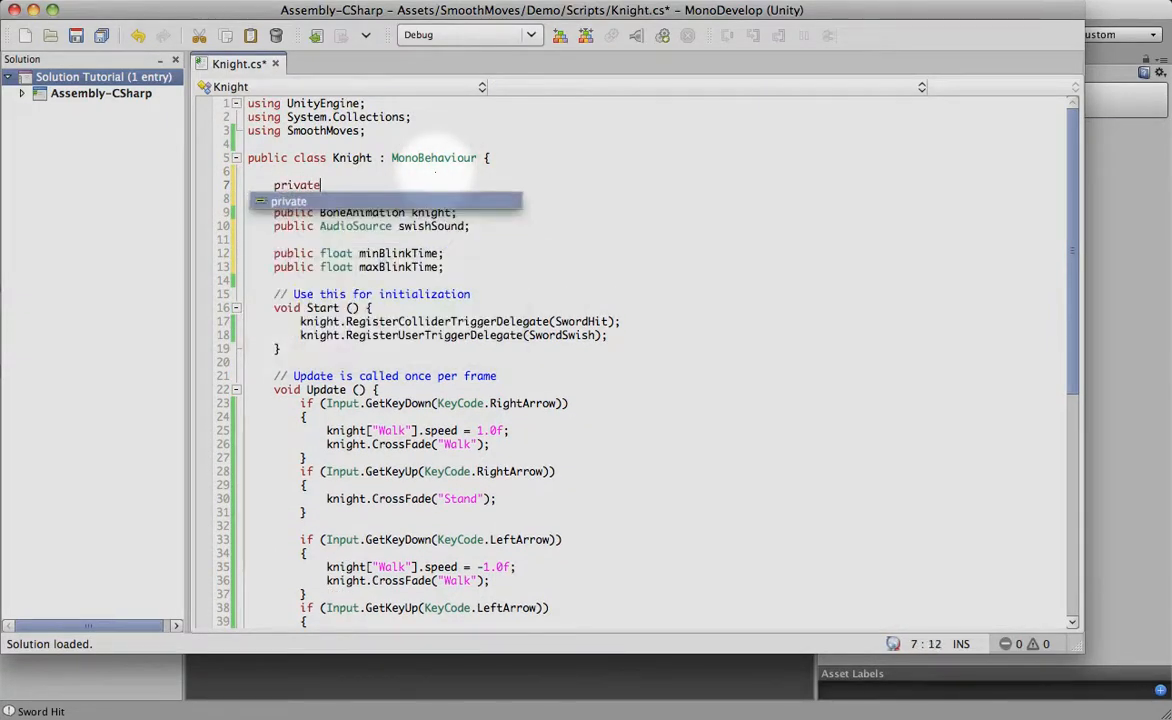
{"action": "type", "text": "float _"}
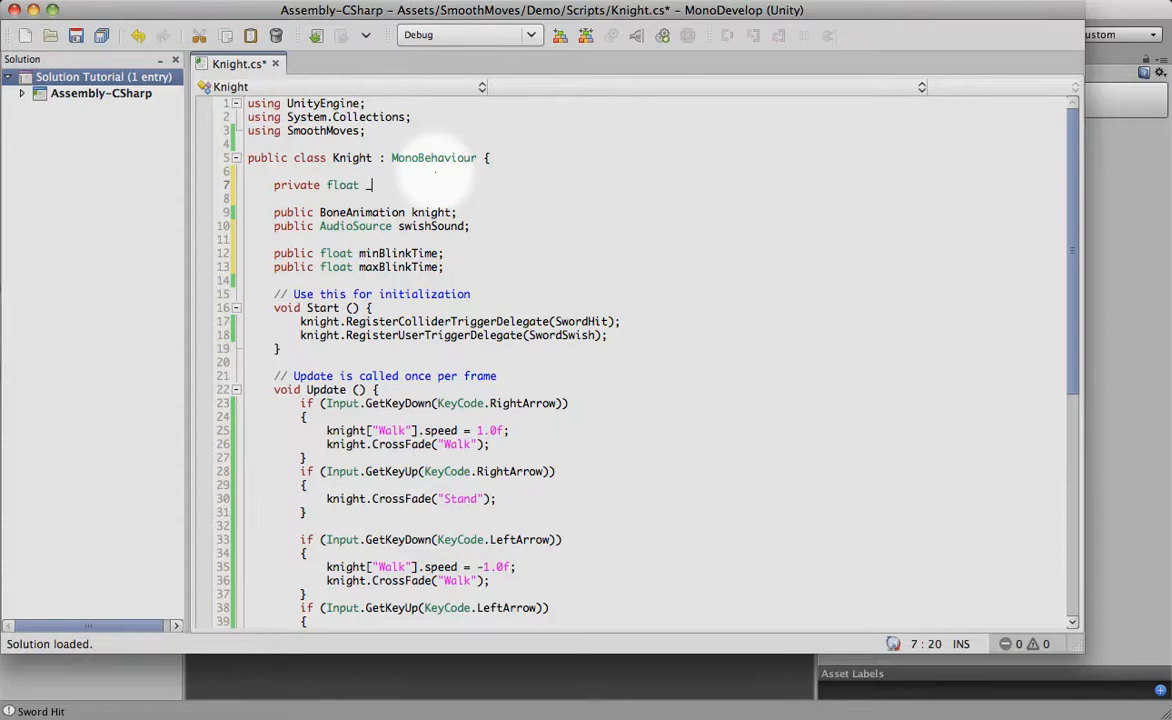
{"action": "type", "text": "blinkTimeLe"}
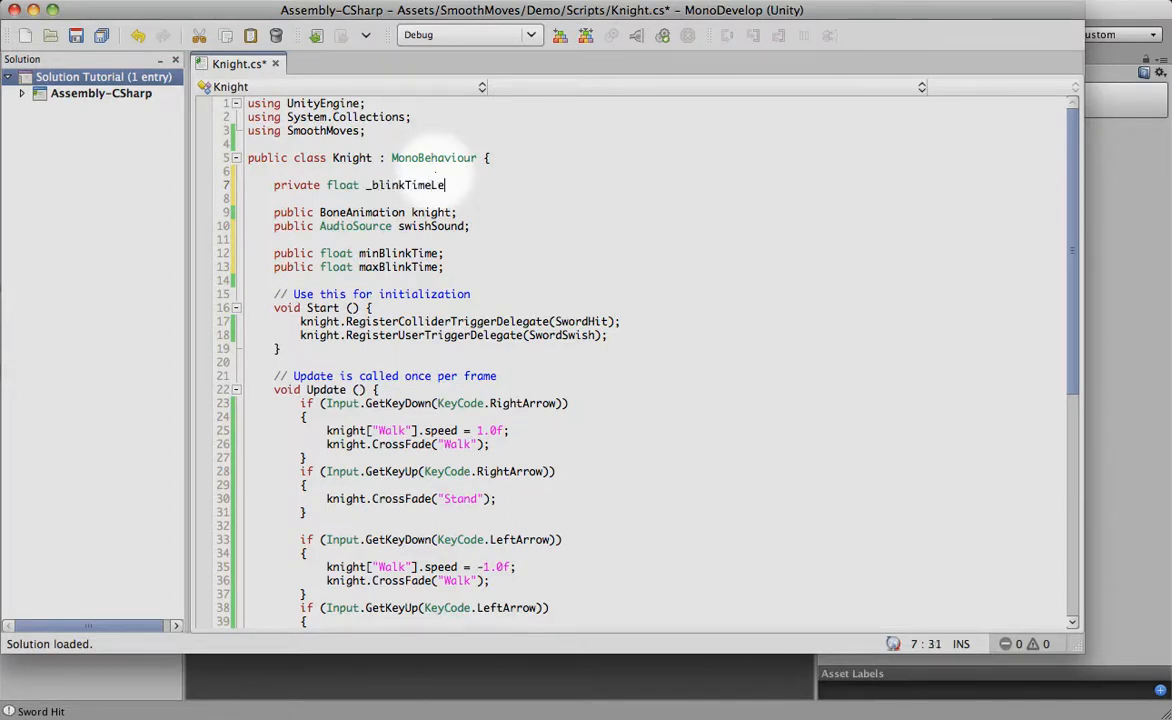
{"action": "type", "text": "ft;"}
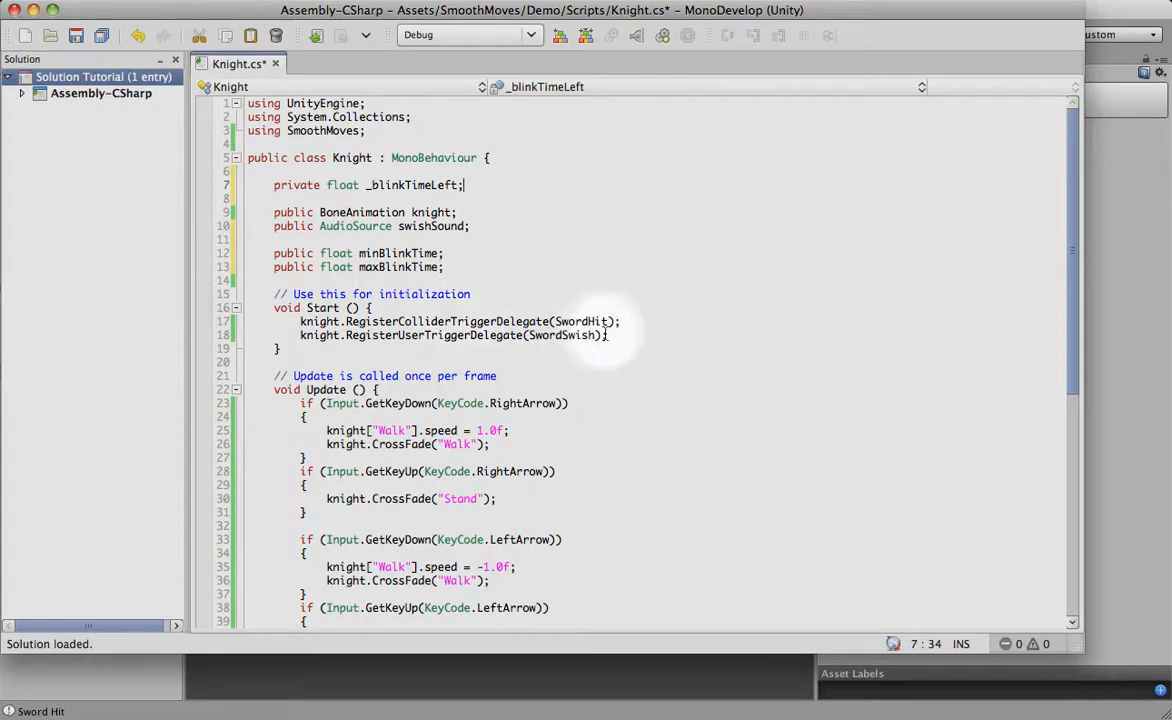
{"action": "scroll", "scroll_direction": "down", "scroll_amount": 3}
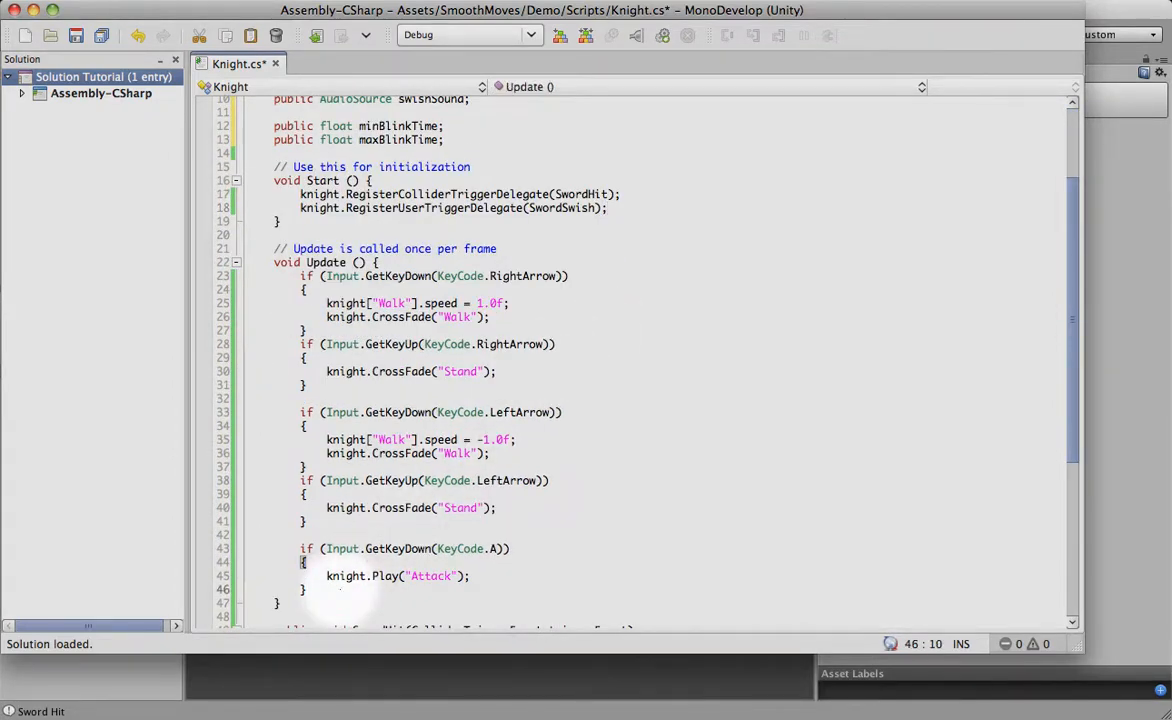
{"action": "scroll", "scroll_direction": "down", "scroll_amount": 3}
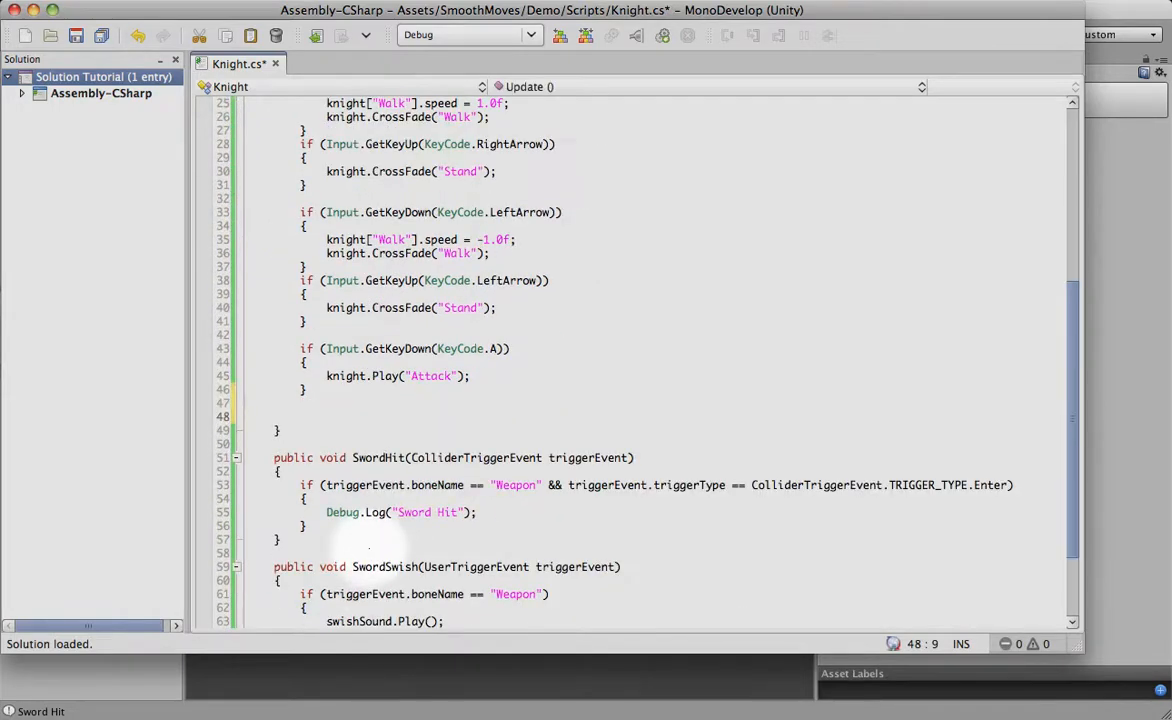
{"action": "type", "text": "if (_blinkTimeLeft <= 0"}
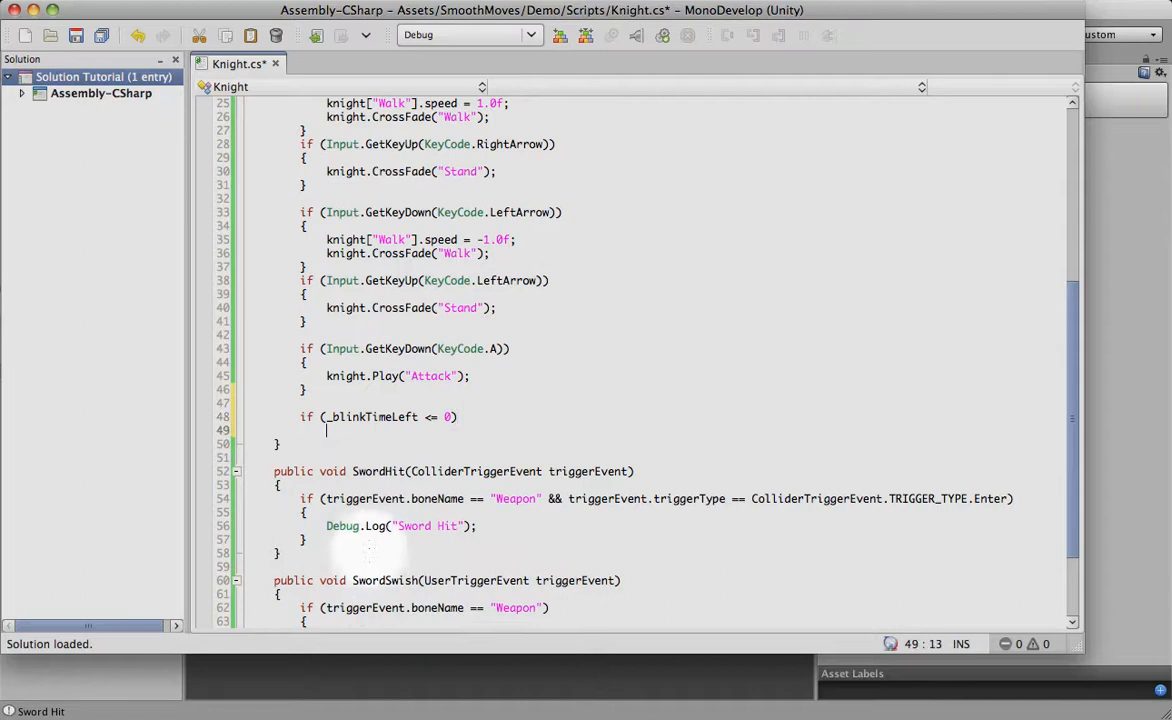
Inside the check, call knight.Play("Blink") and reset _blinkTimeLeft to UnityEngine.Random.Range(minBlinkTime, maxBlinkTime)
{"action": "key", "text": "Return"}
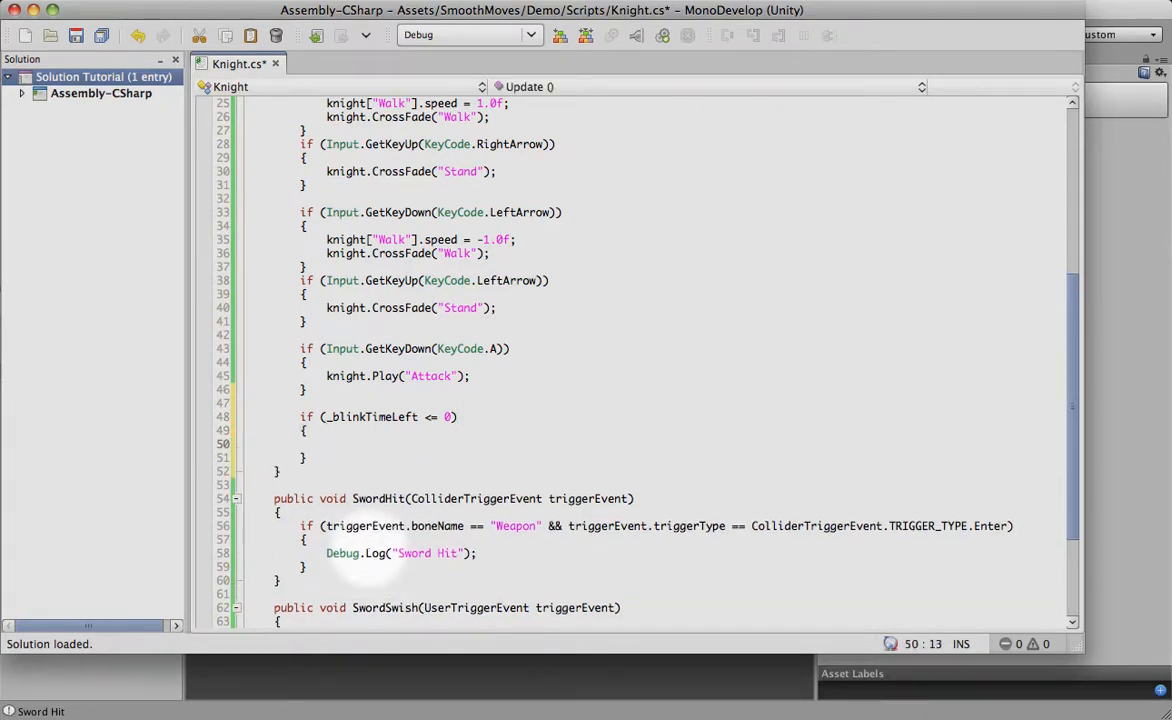
{"action": "type", "text": "knight.Play("}
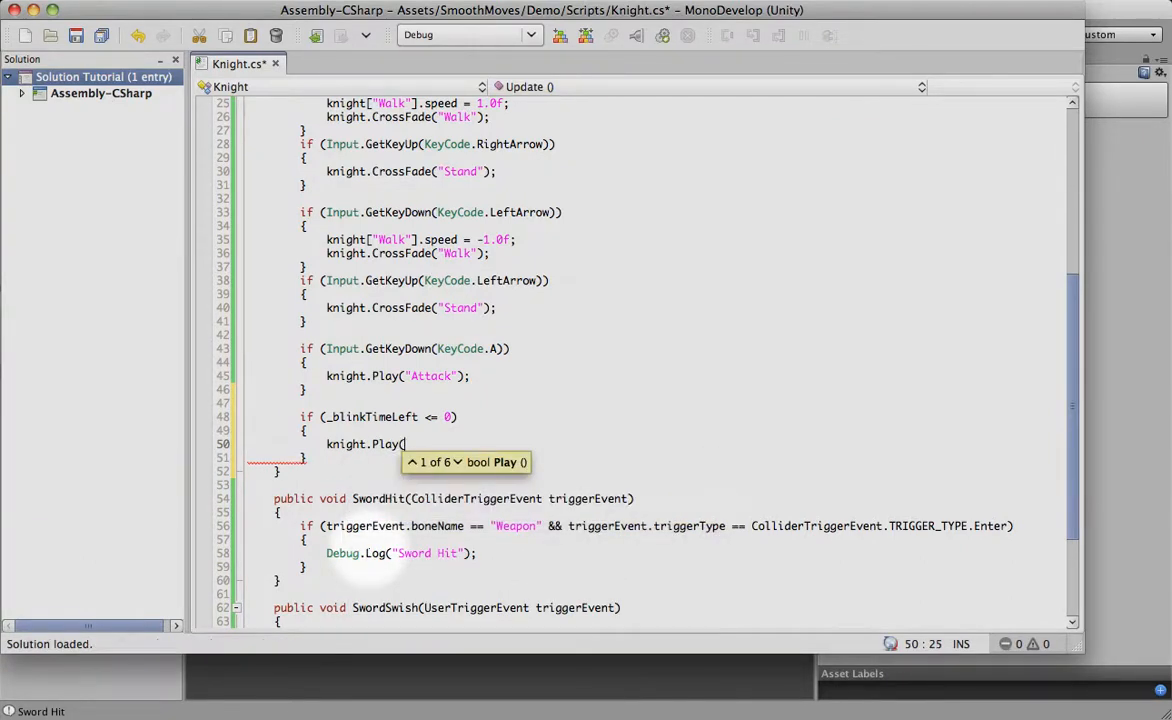
{"action": "type", "text": "\"Blink\");"}
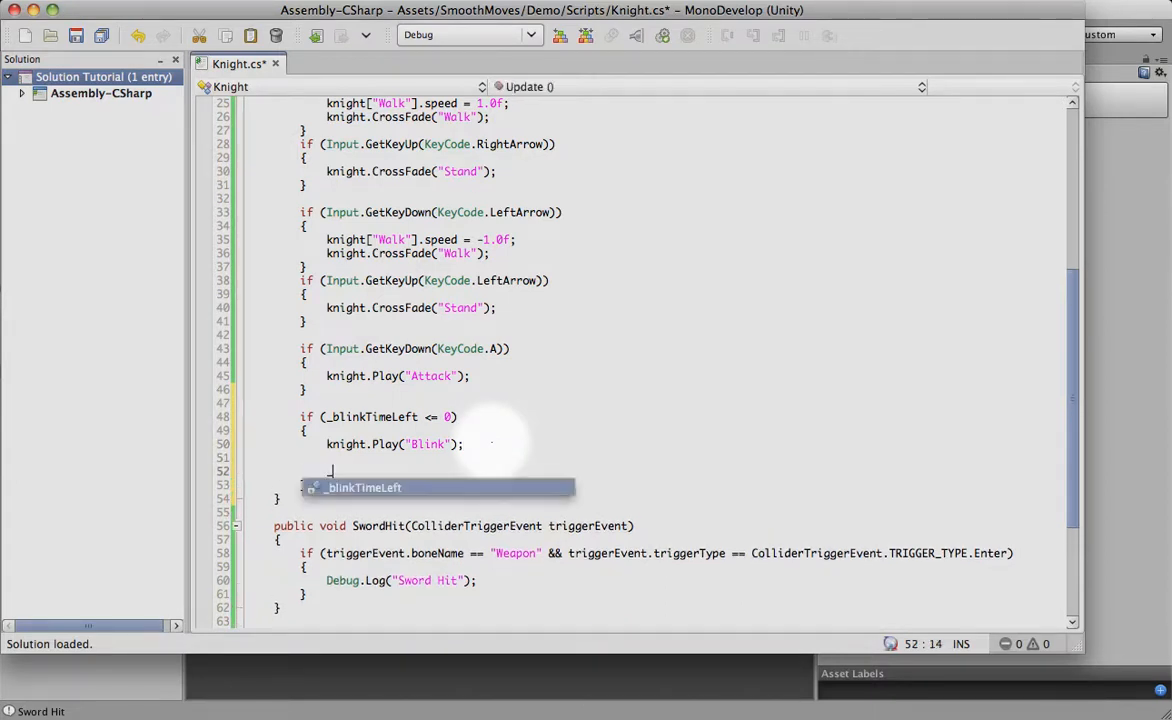
{"action": "type", "text": "_blinkTimeLeft ="}
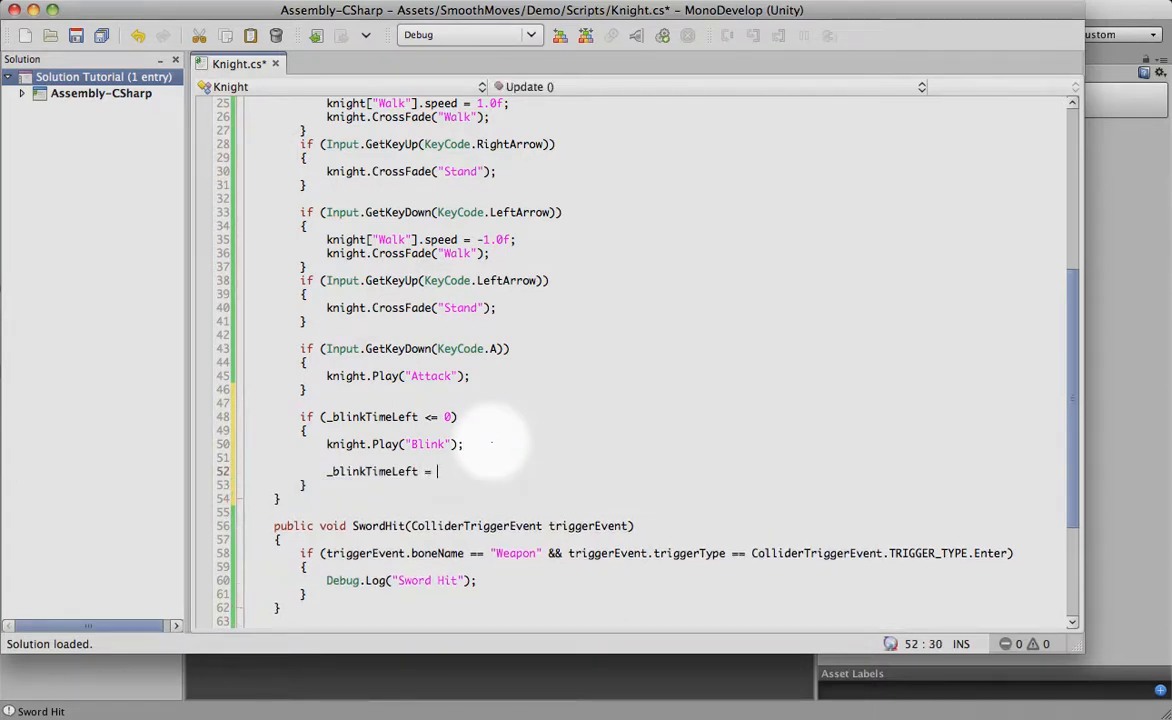
{"action": "type", "text": "UnityEngine.Random.Range(minBlinkTime, maxBlinkTime);"}
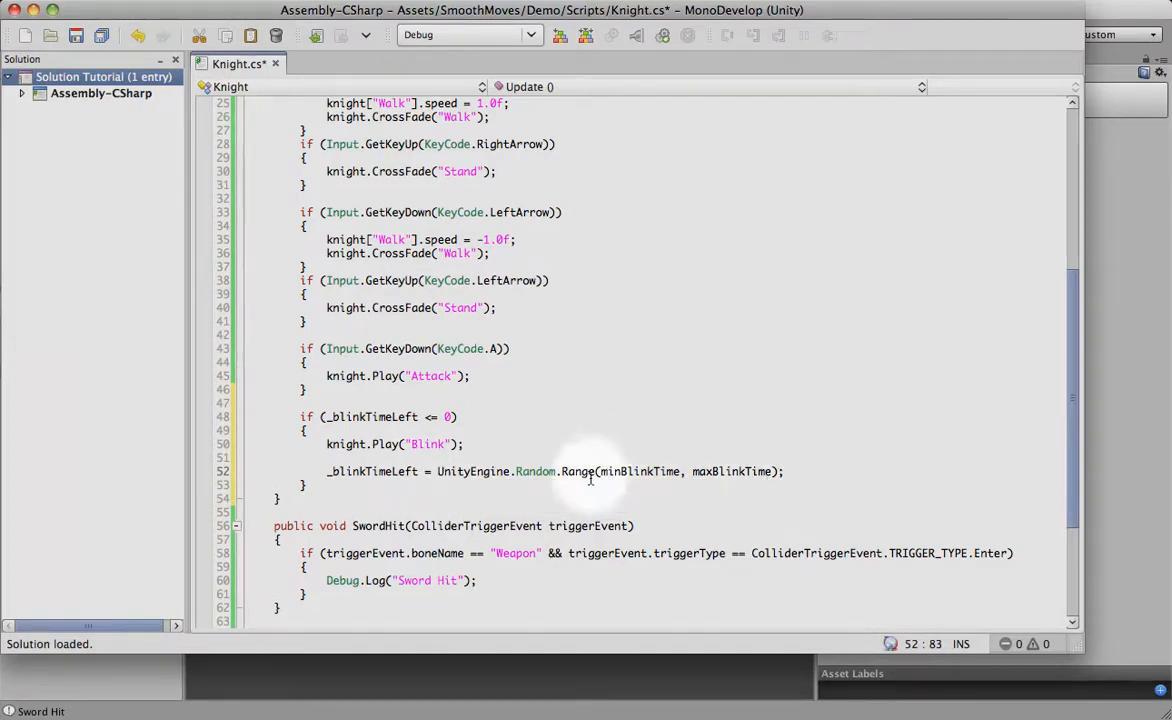
{"action": "mouse_move", "coordinate": [684, 476]}
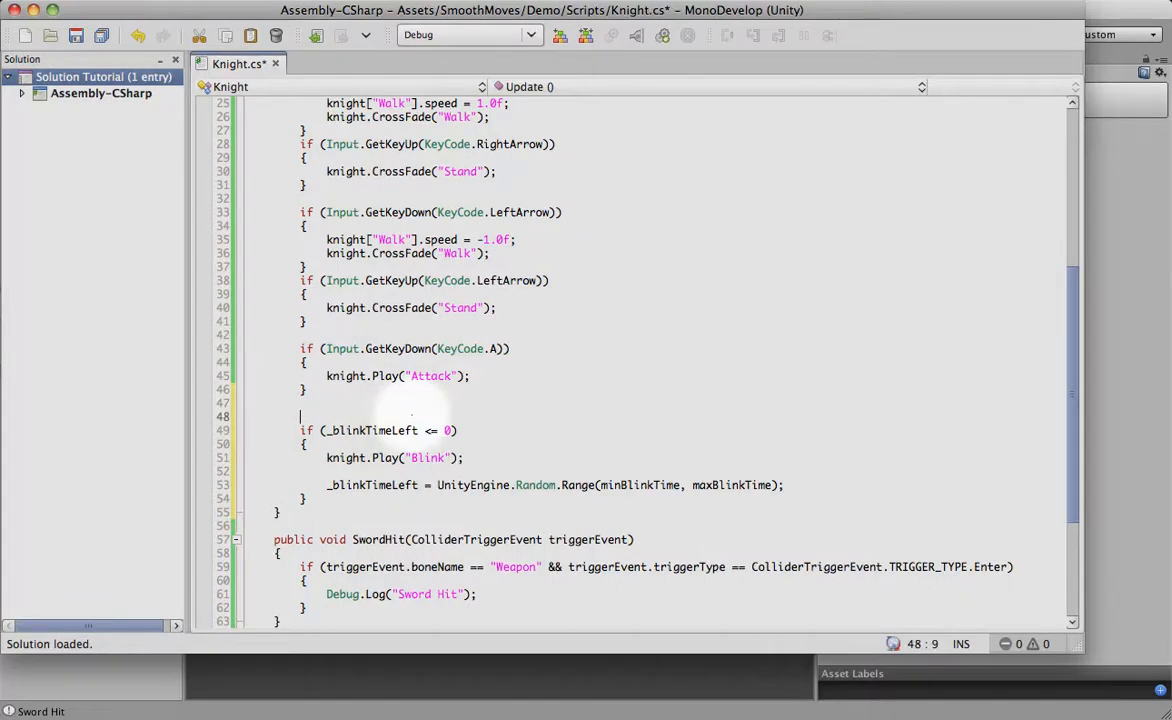
Add '_blinkTimeLeft -= Time.deltaTime;' above the blink check in Update()
{"action": "type", "text": "_blinkTimeLeft -="}
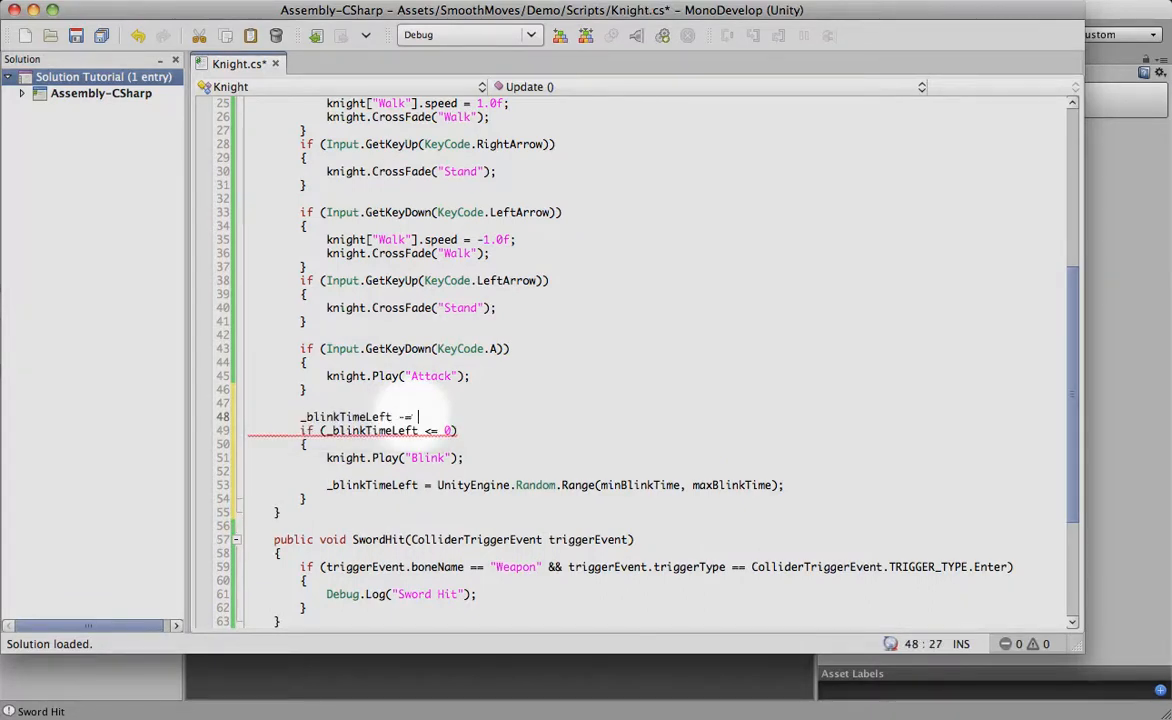
{"action": "type", "text": "Time.deltaTime;"}
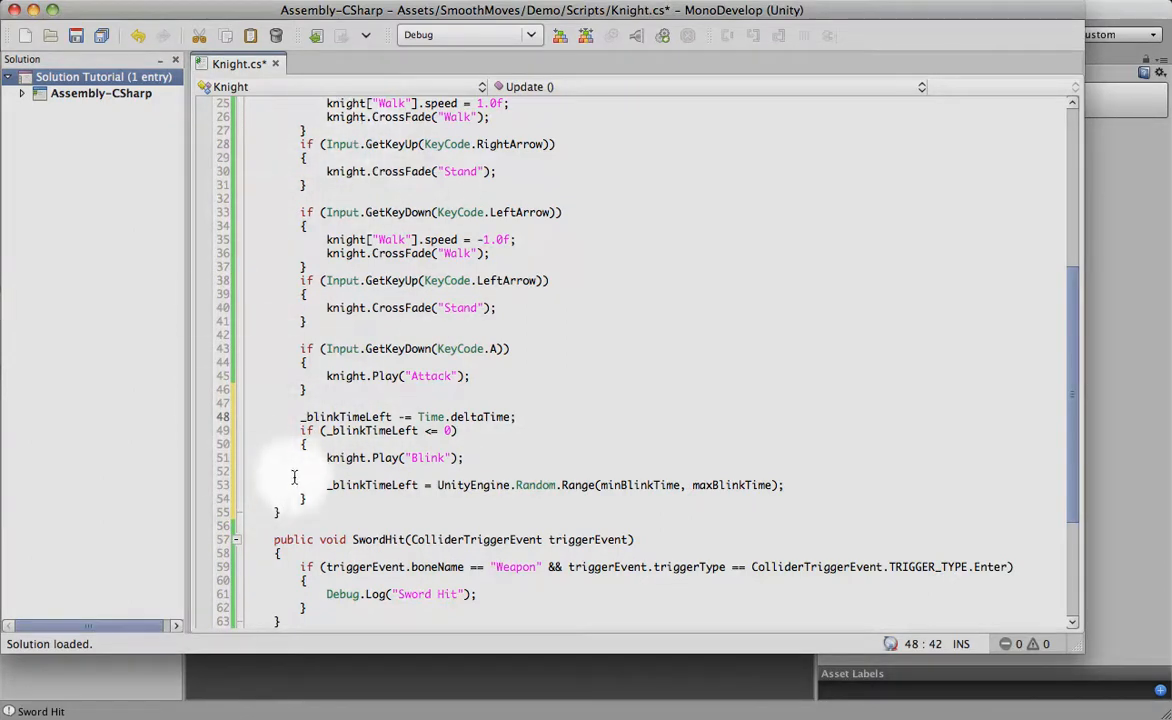
{"action": "mouse_move", "coordinate": [358, 418]}
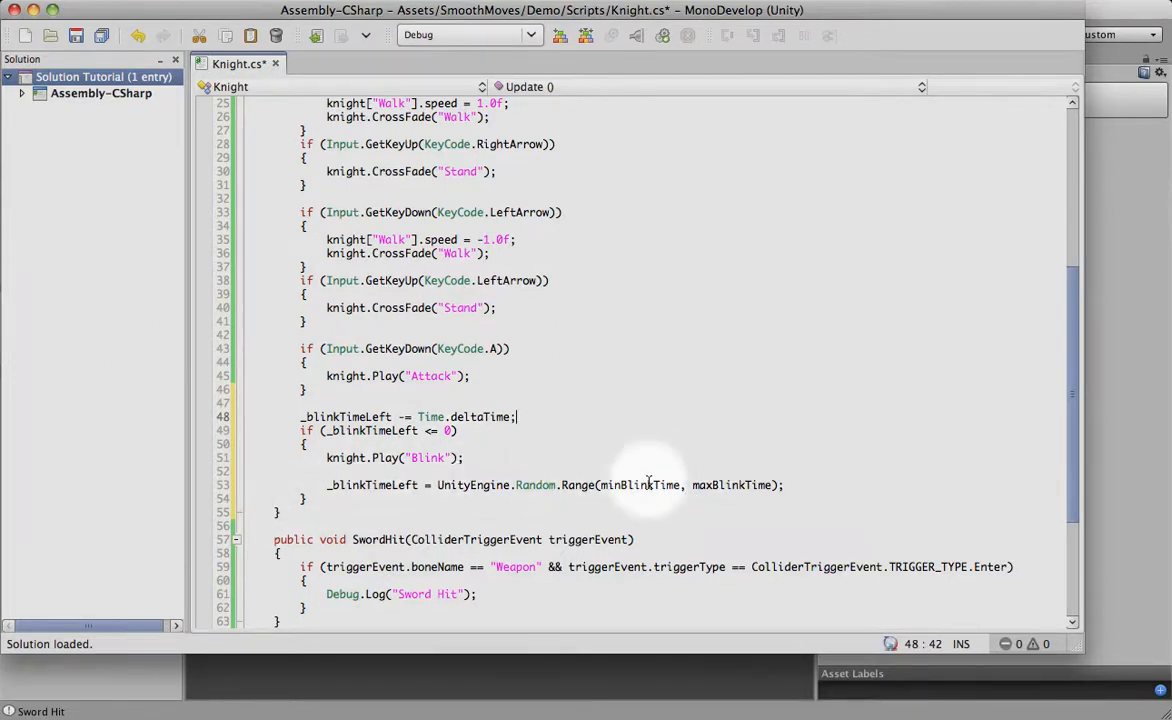
{"action": "mouse_move", "coordinate": [490, 420]}
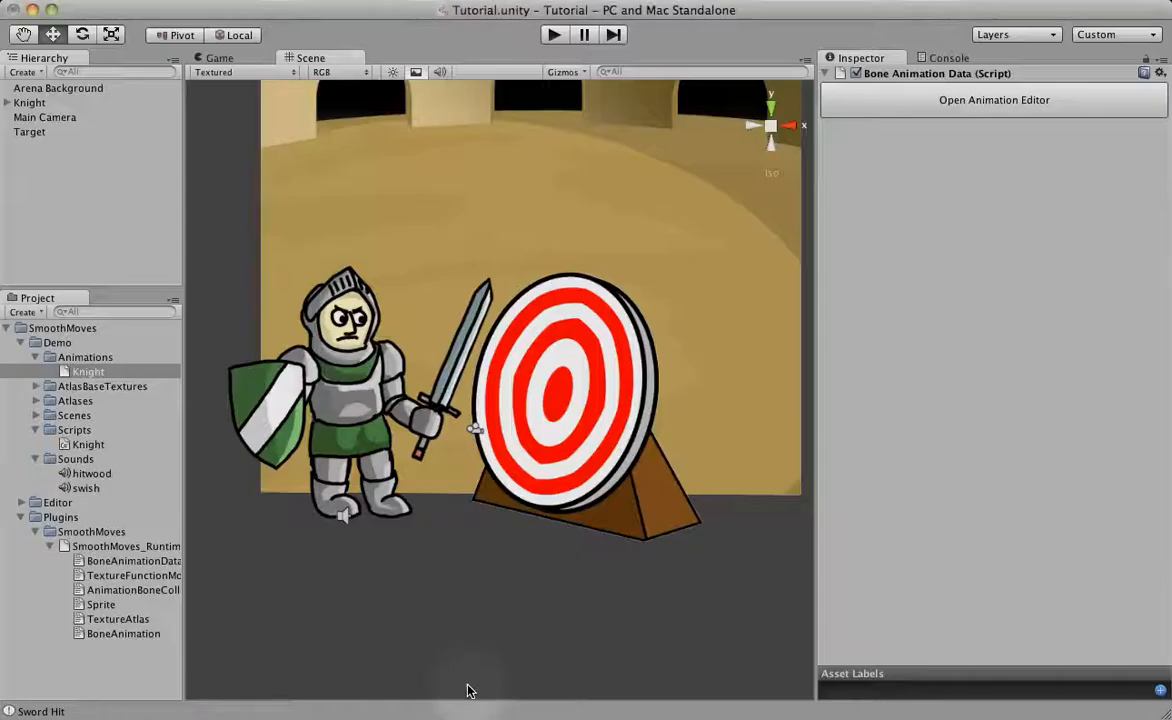
Set the Knight's Min Blink Time to 4 and Max Blink Time to 6 in the Inspector
{"action": "left_click", "coordinate": [28, 104]}
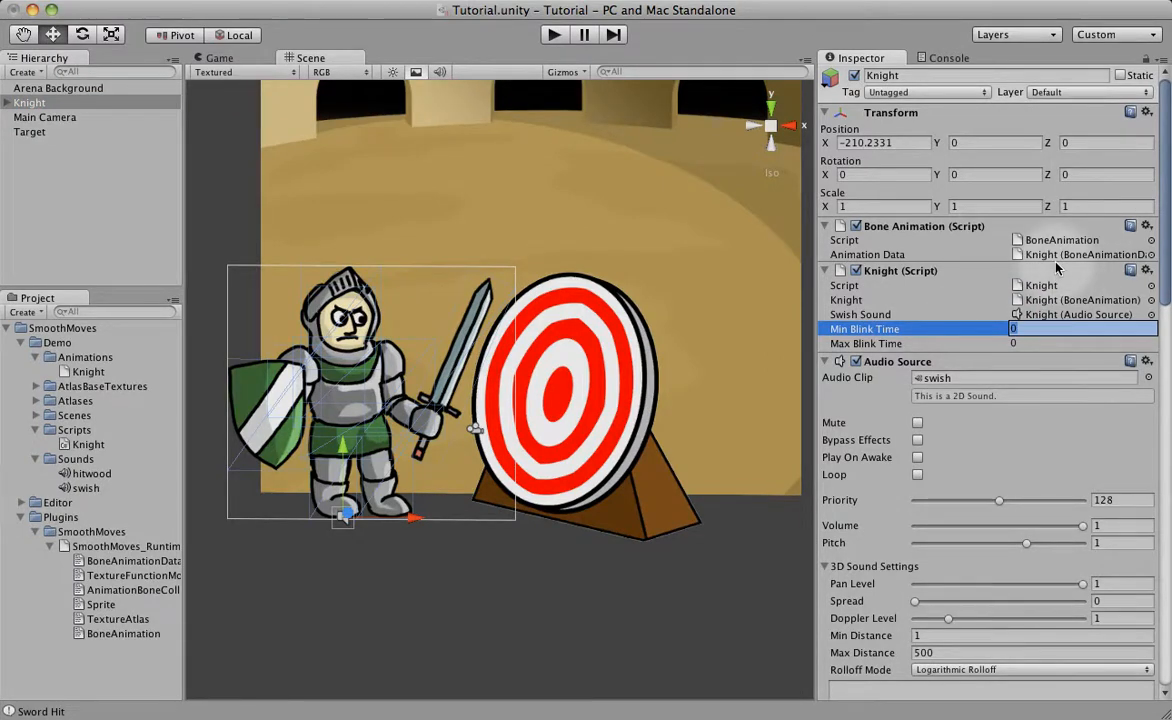
{"action": "left_click", "coordinate": [1080, 344]}
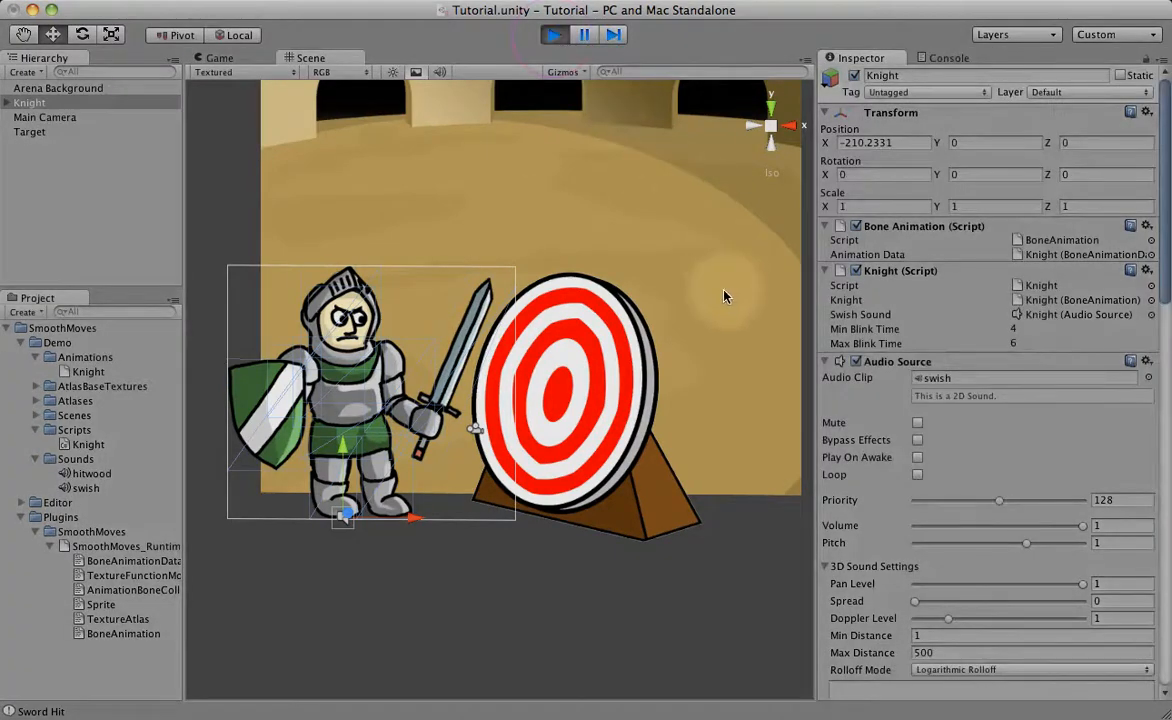
{"action": "left_click", "coordinate": [216, 56]}
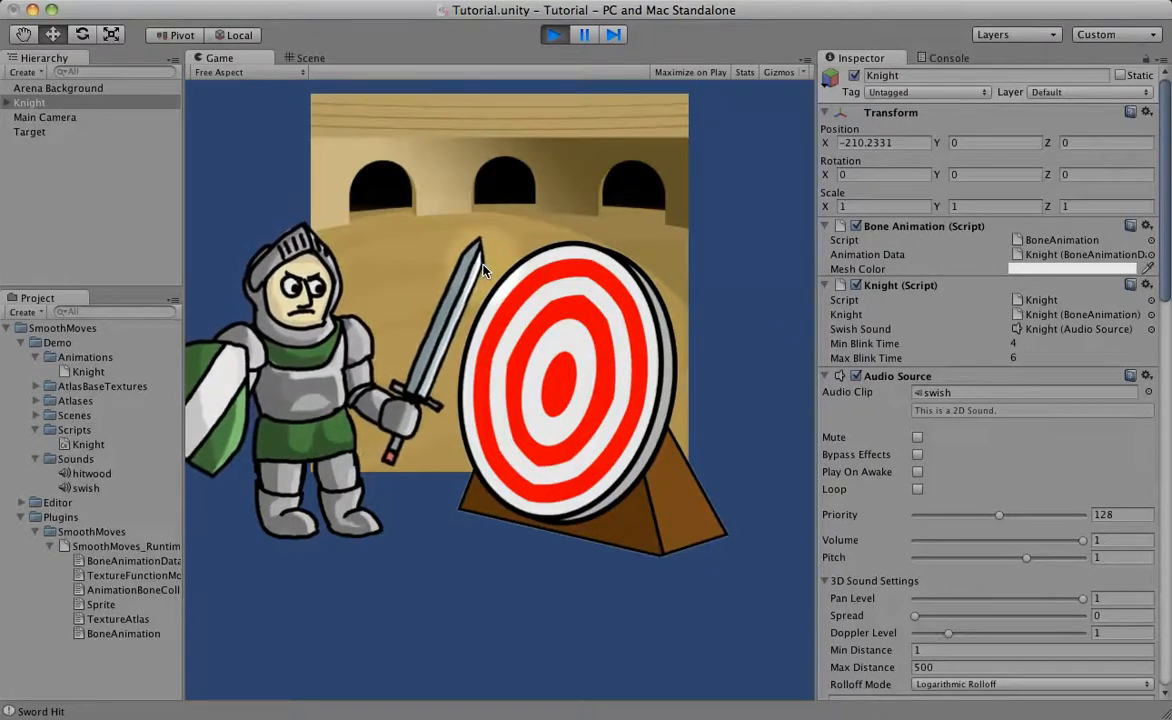
{"action": "left_click", "coordinate": [554, 34]}
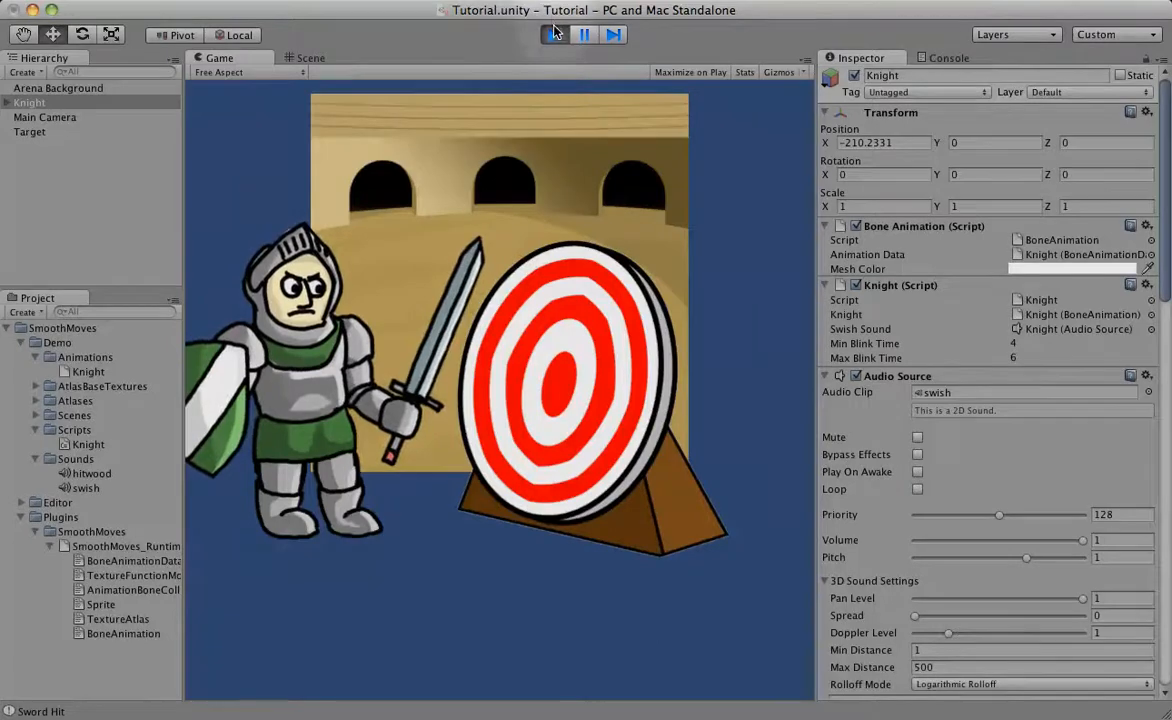
{"action": "left_click", "coordinate": [312, 58]}
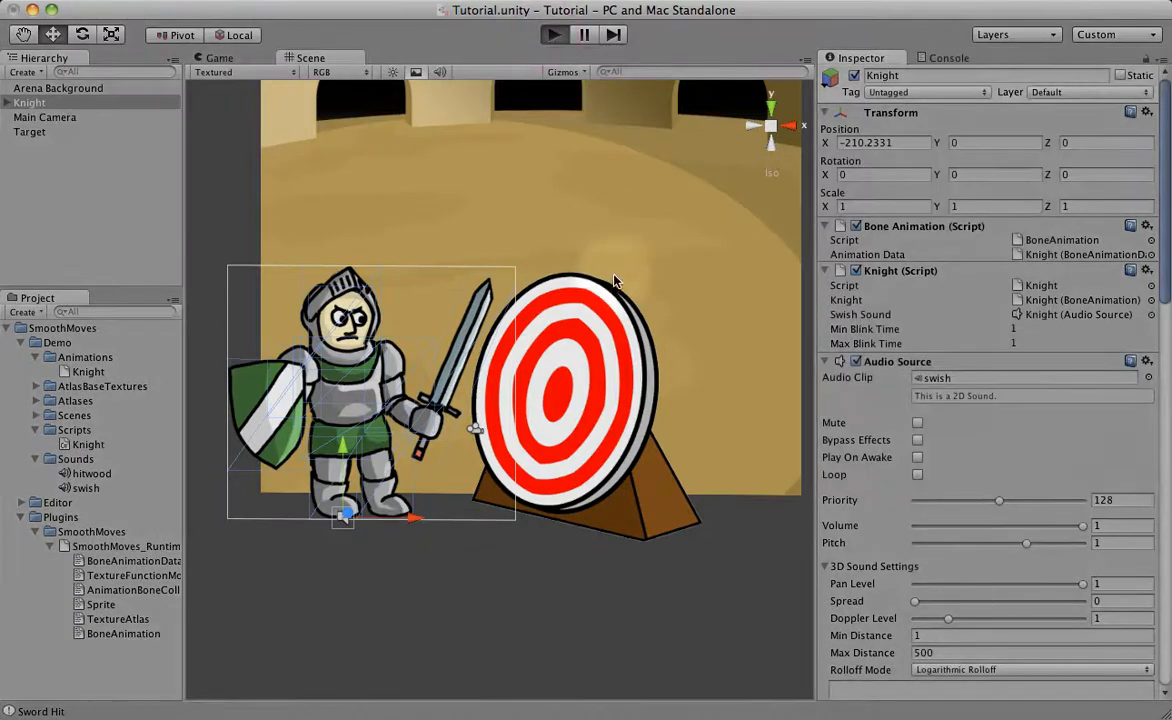
Run a quick play test, stop it, and return to the Scene view
{"action": "left_click", "coordinate": [218, 56]}
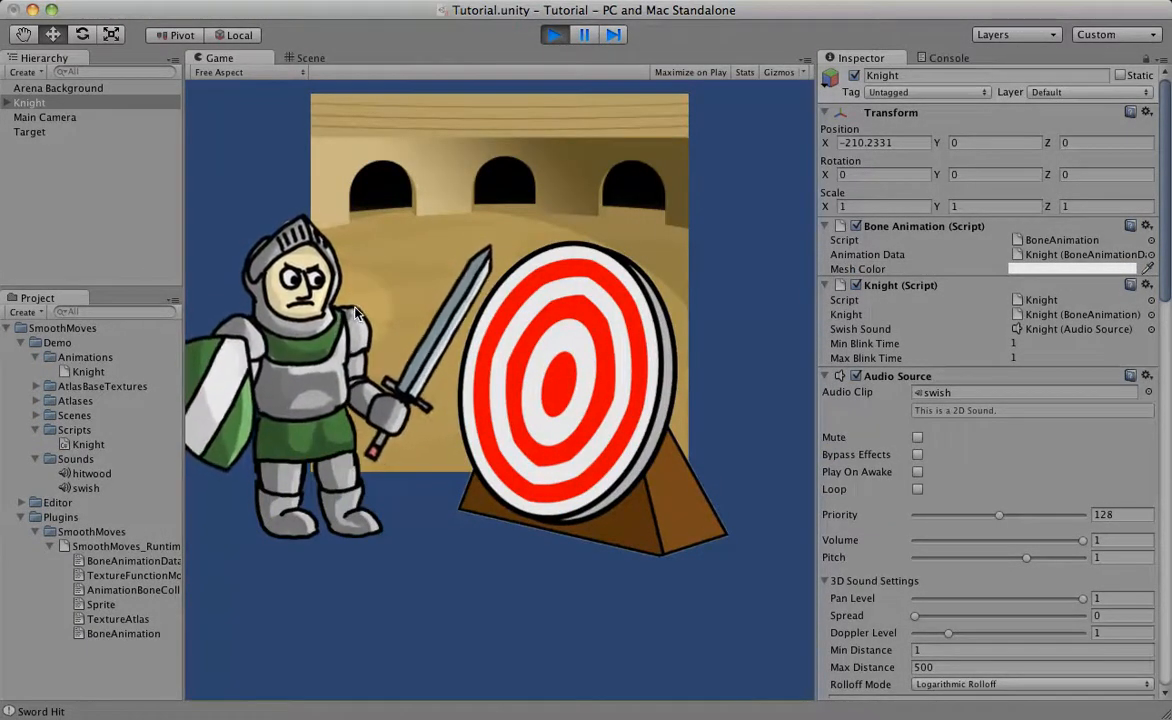
{"action": "left_click", "coordinate": [554, 34]}
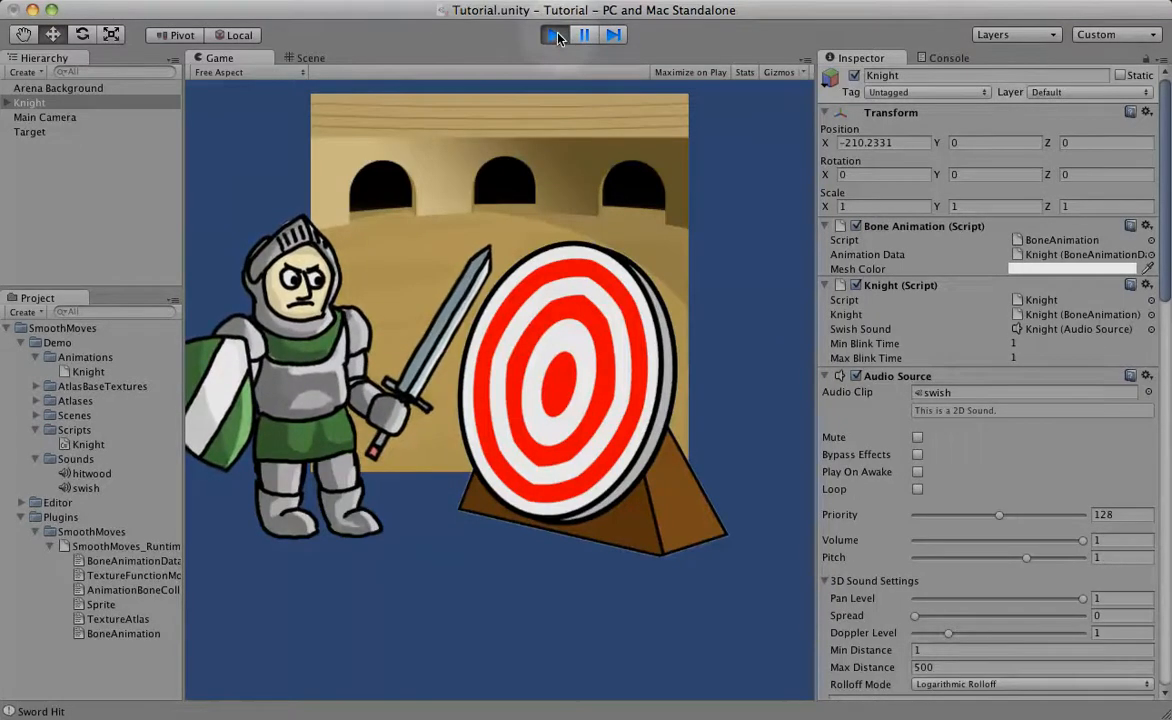
{"action": "left_click", "coordinate": [554, 36]}
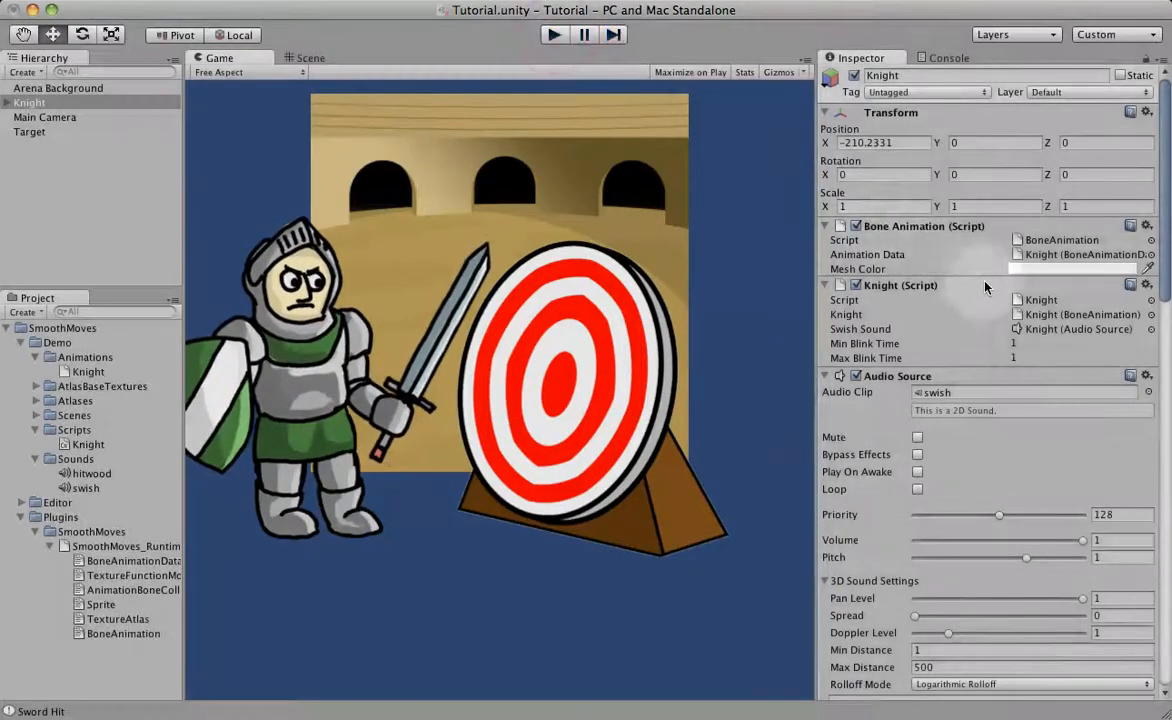
{"action": "left_click", "coordinate": [310, 56]}
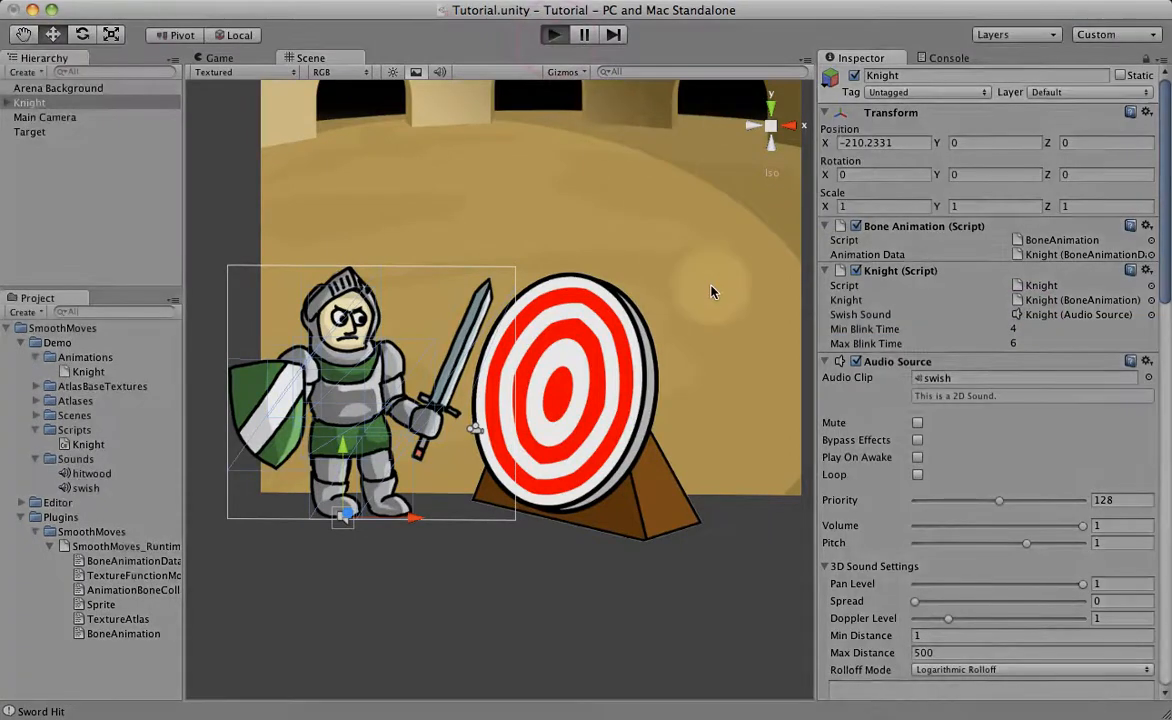
Play the scene to watch the knight blink every 4–6 s, then stop the game
{"action": "left_click", "coordinate": [218, 56]}
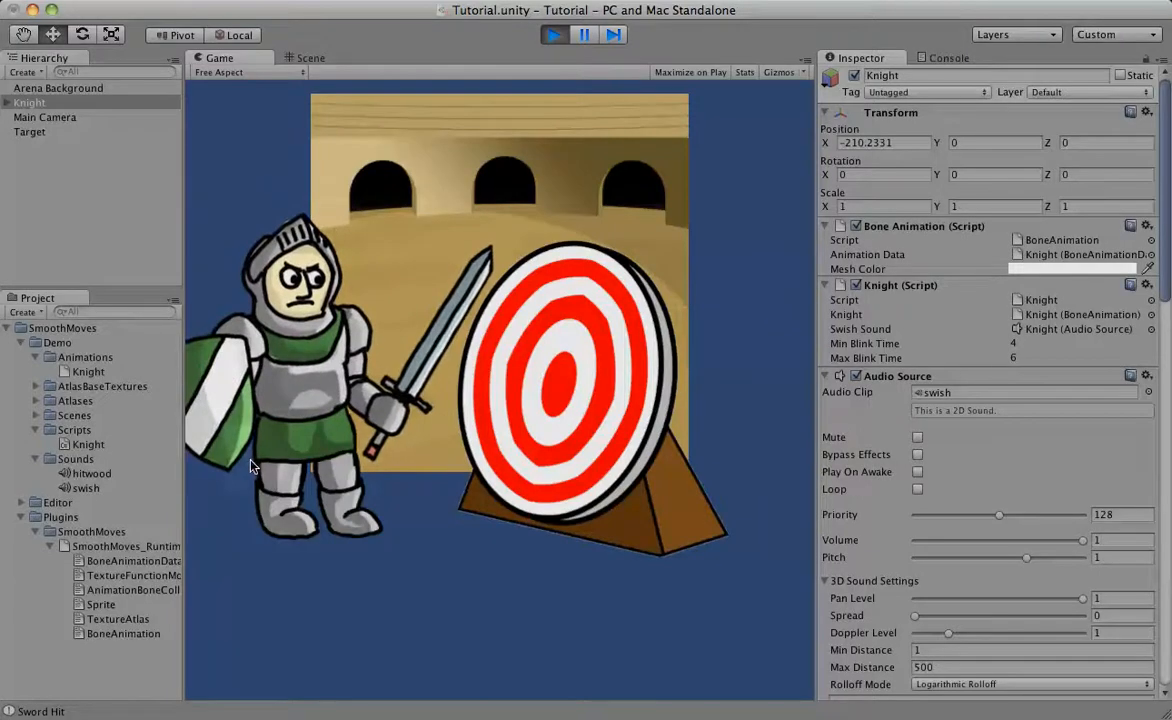
{"action": "mouse_move", "coordinate": [336, 490]}
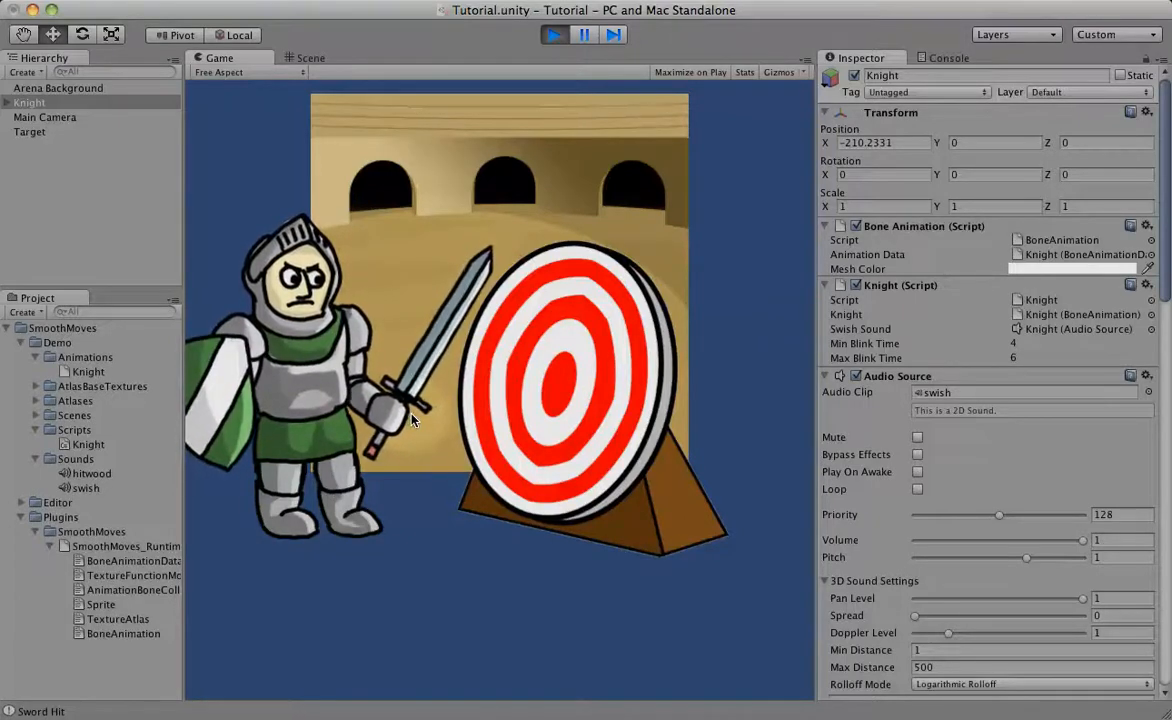
{"action": "left_click", "coordinate": [556, 34]}
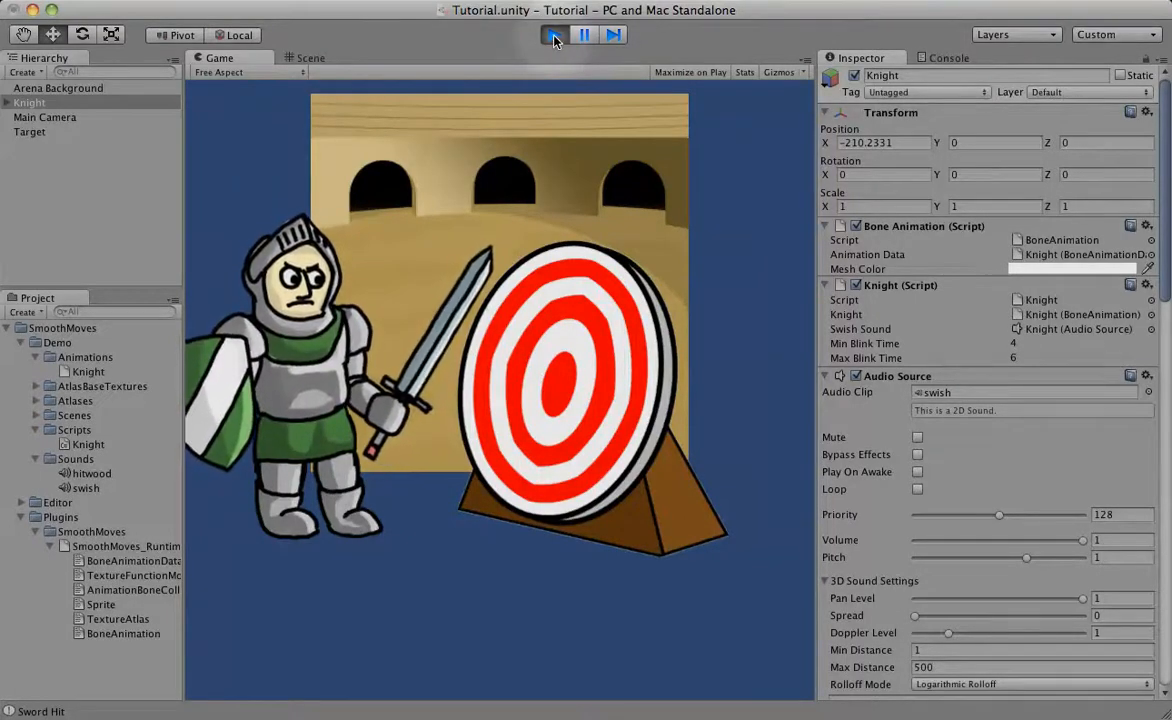